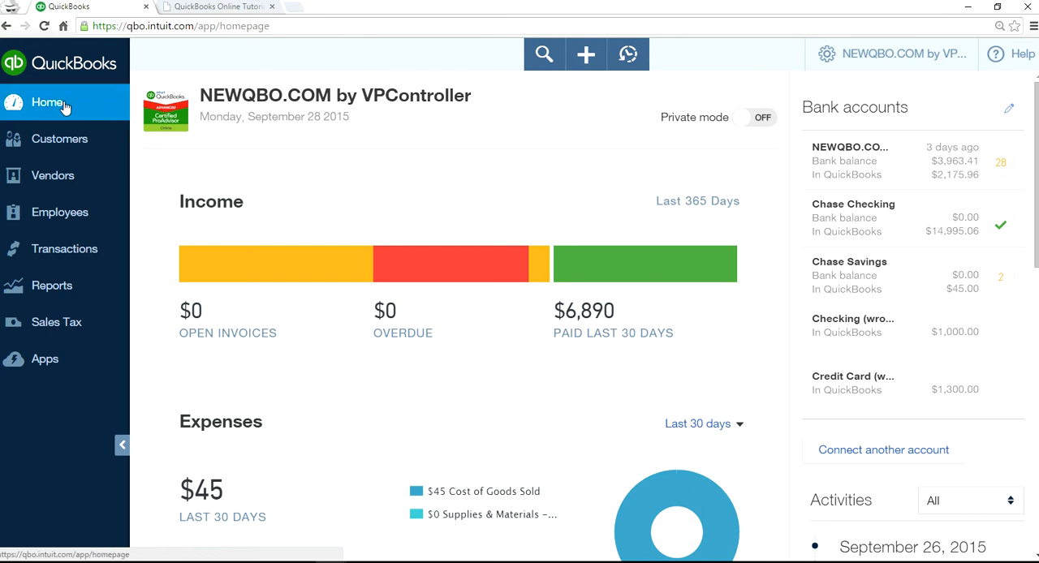
Show the Chart of Accounts list via Transactions and dismiss the gear menu.
{"action": "left_click", "coordinate": [65, 248]}
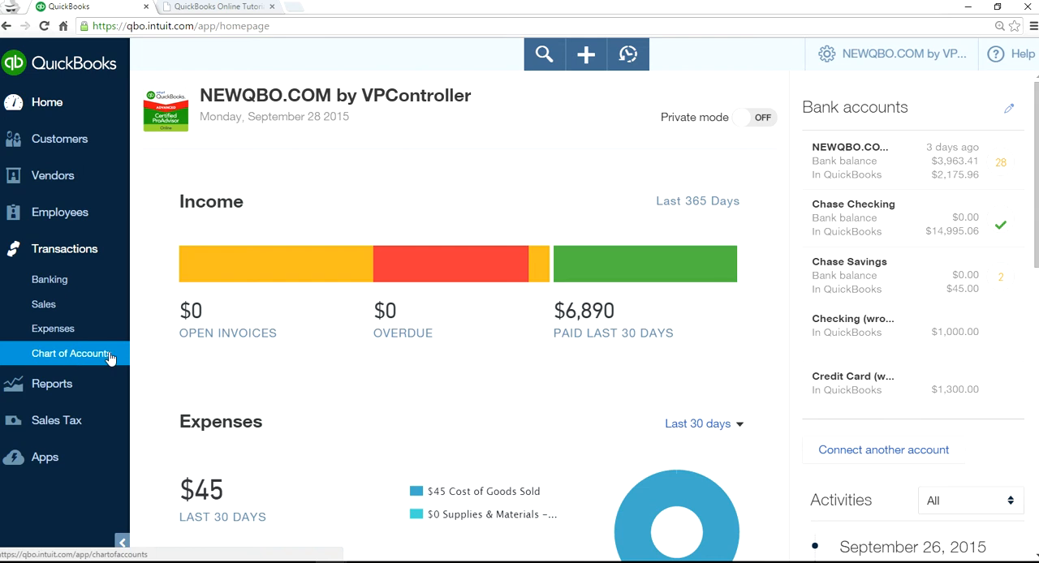
{"action": "mouse_move", "coordinate": [79, 359]}
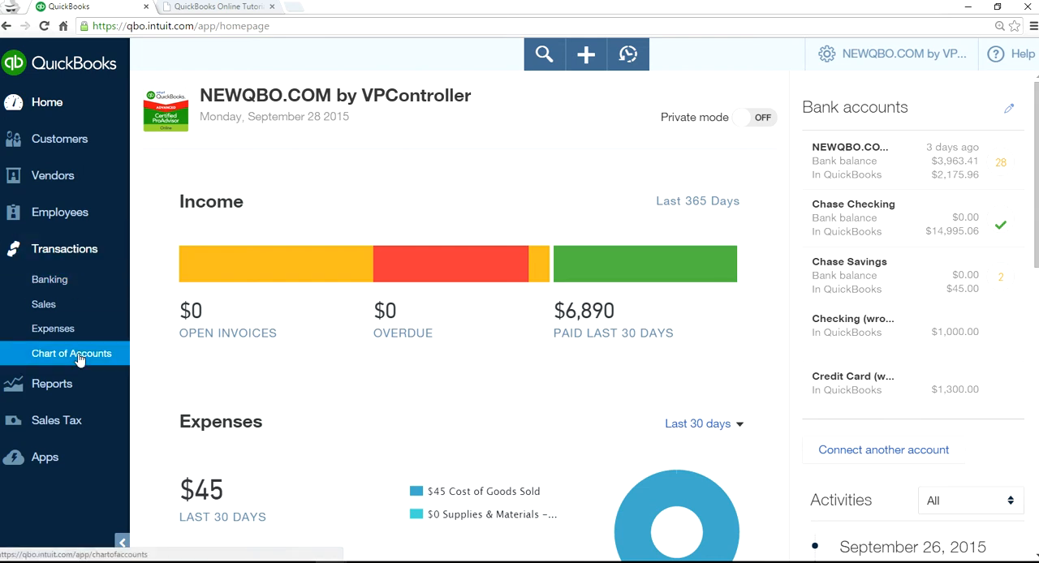
{"action": "left_click", "coordinate": [71, 354]}
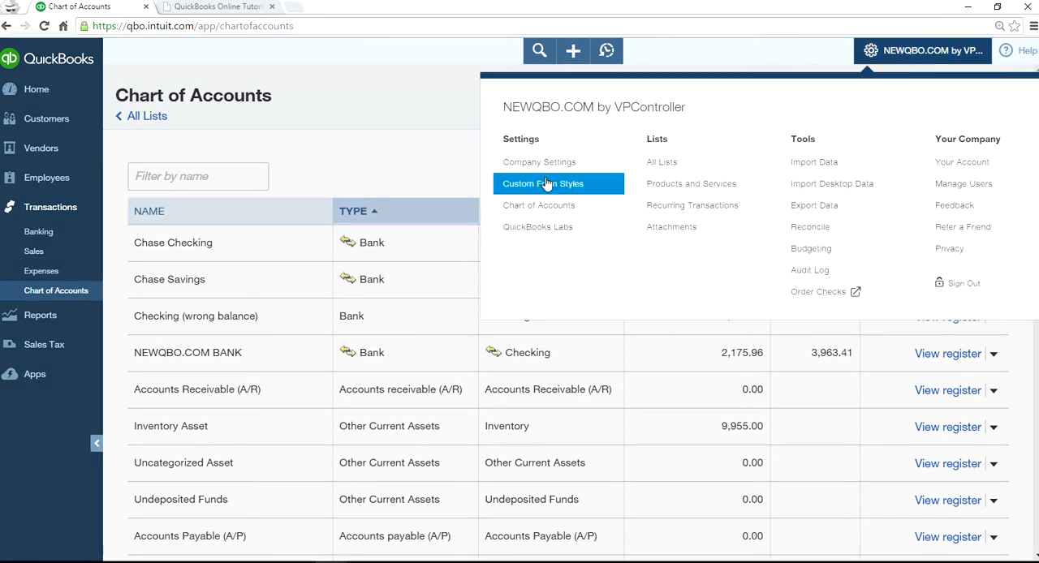
{"action": "left_click", "coordinate": [922, 50]}
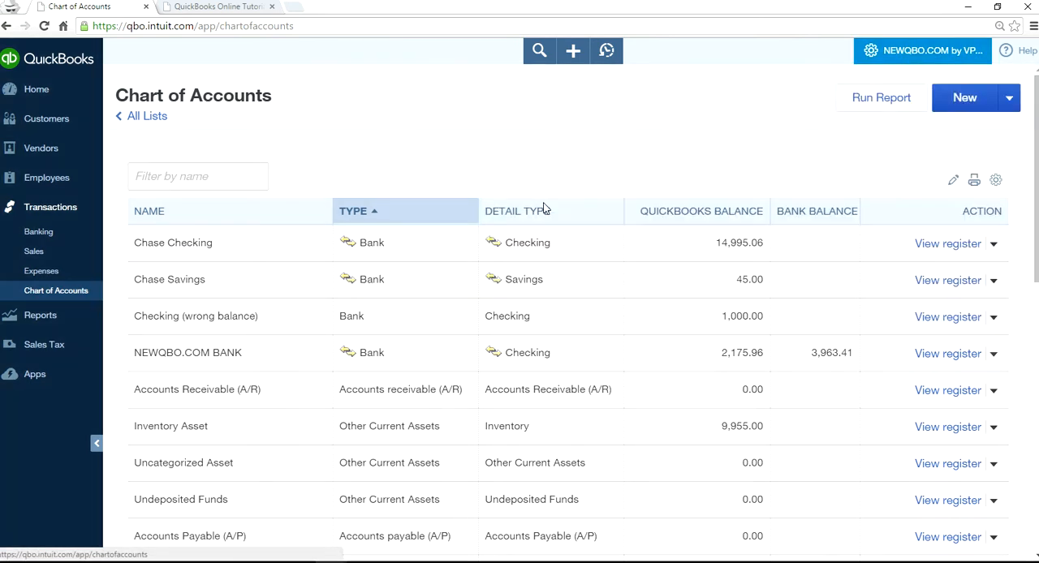
{"action": "mouse_move", "coordinate": [685, 130]}
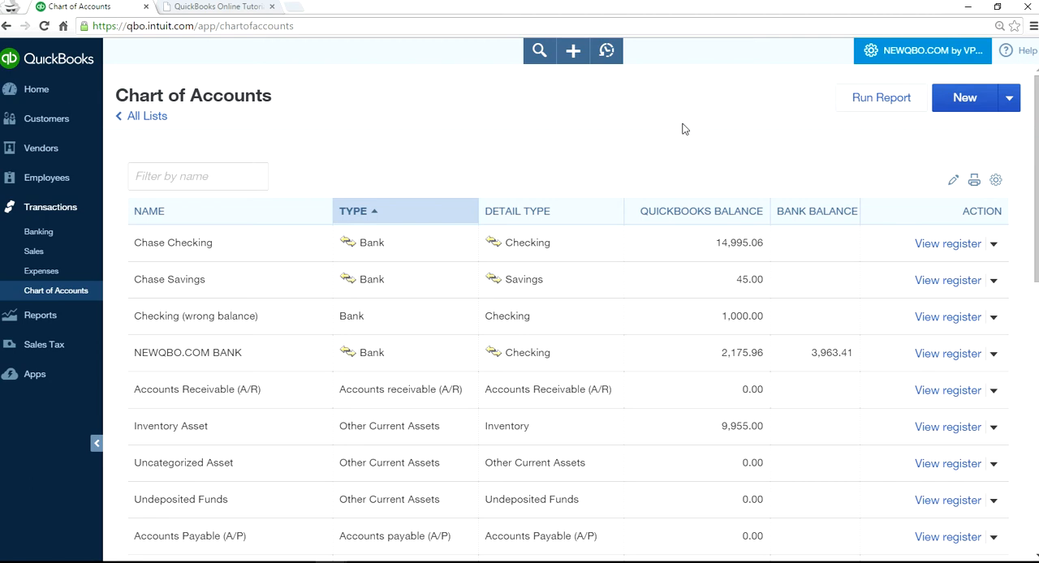
{"action": "mouse_move", "coordinate": [569, 243]}
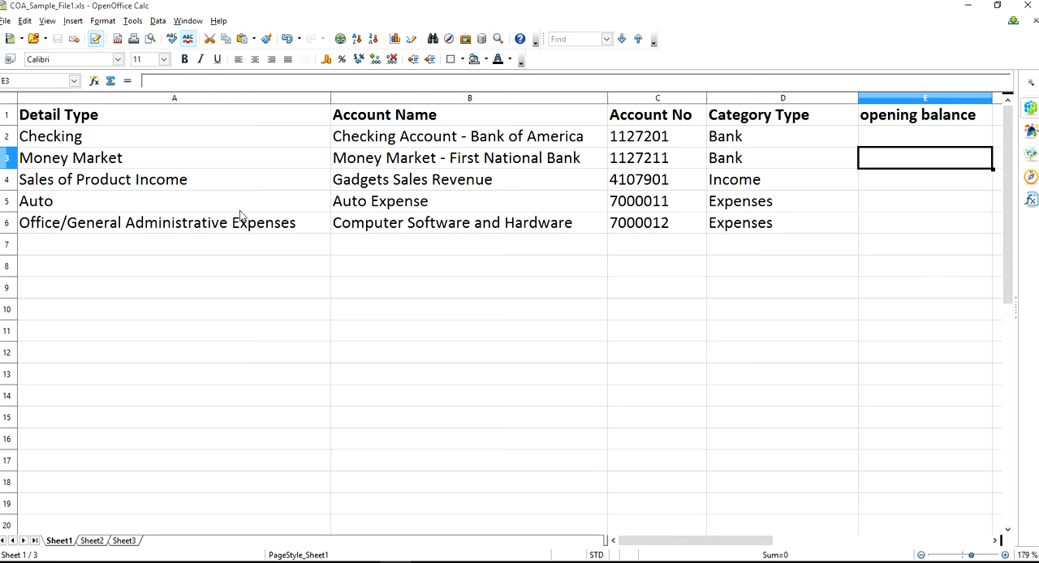
{"action": "mouse_move", "coordinate": [251, 192]}
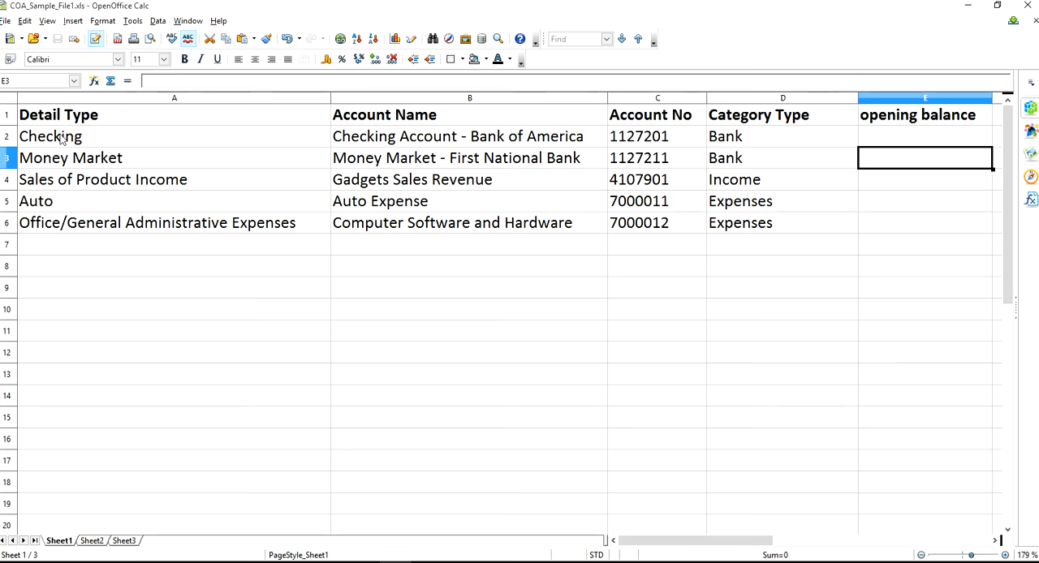
{"action": "mouse_move", "coordinate": [641, 159]}
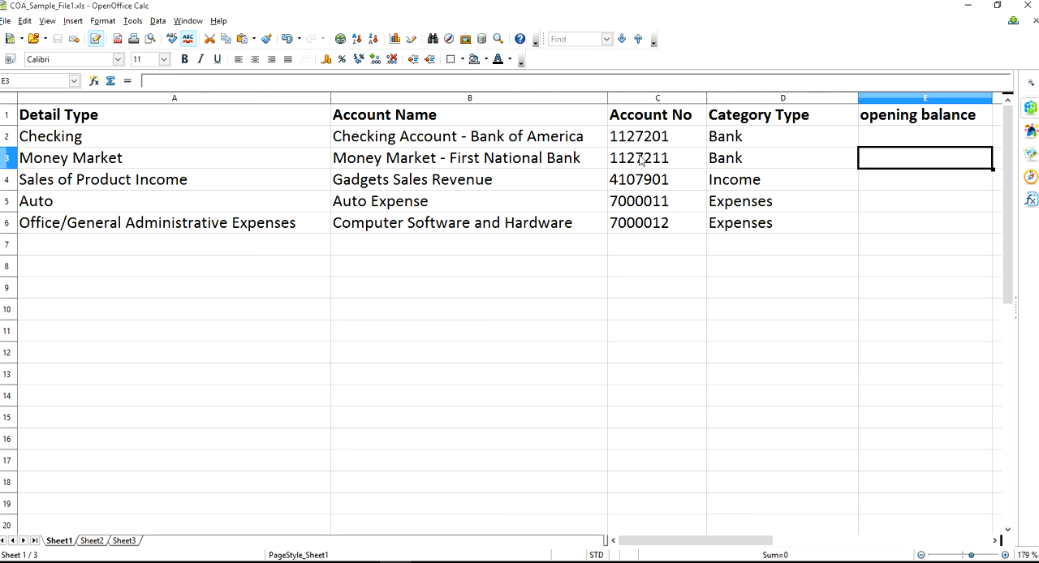
{"action": "mouse_move", "coordinate": [738, 165]}
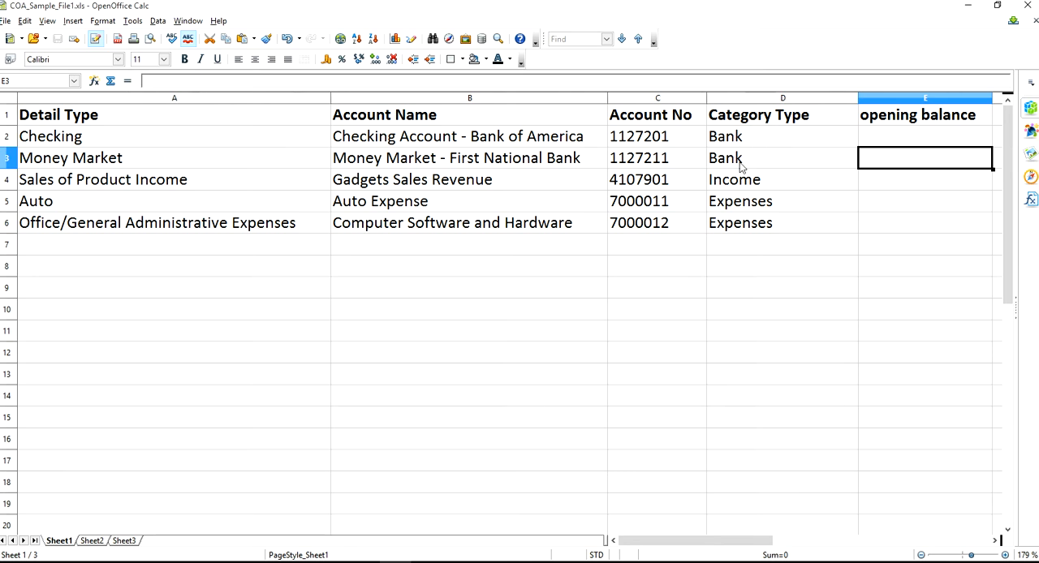
{"action": "mouse_move", "coordinate": [733, 149]}
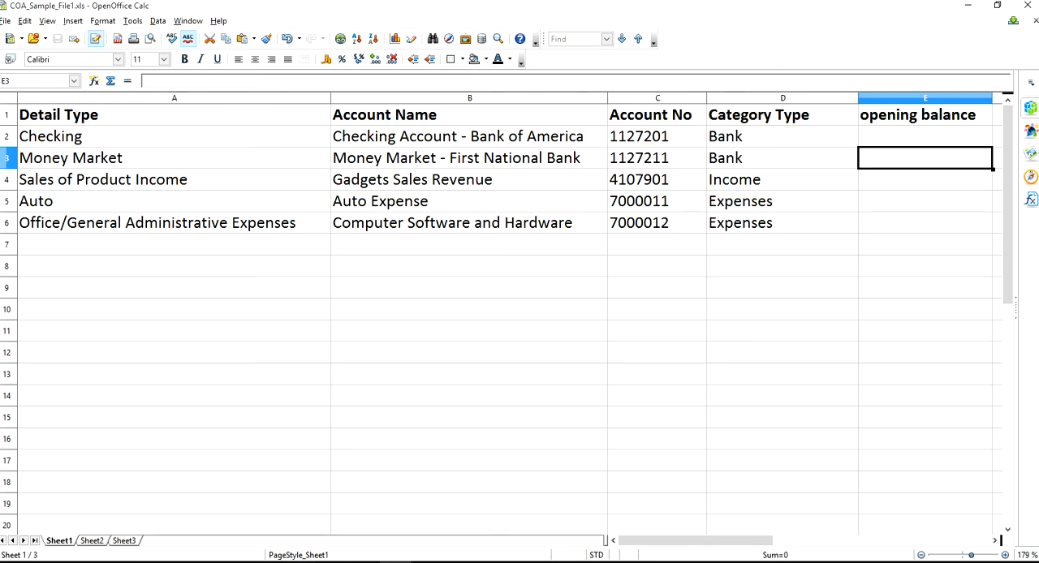
{"action": "mouse_move", "coordinate": [300, 545]}
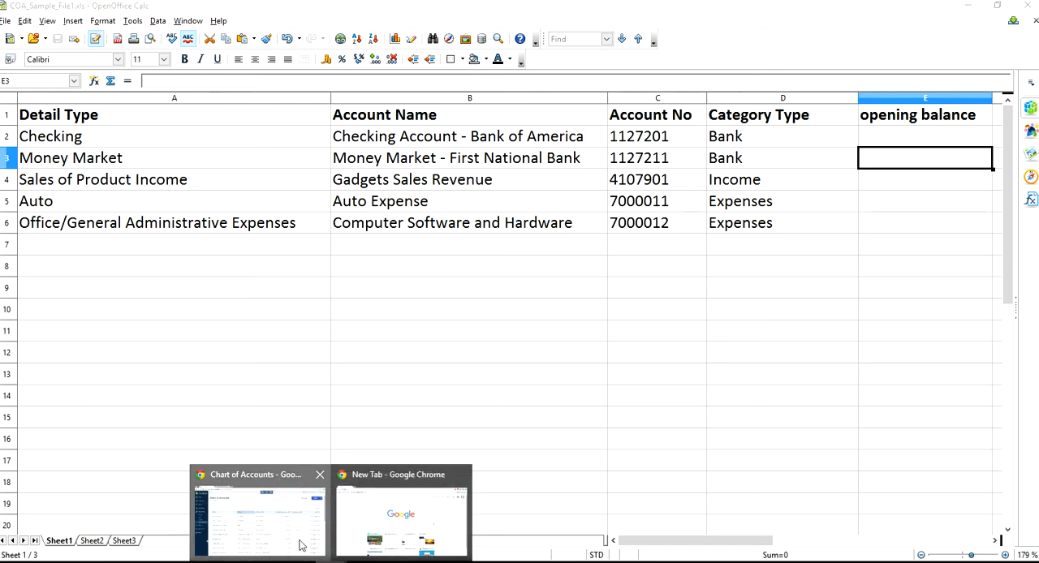
{"action": "left_click", "coordinate": [258, 511]}
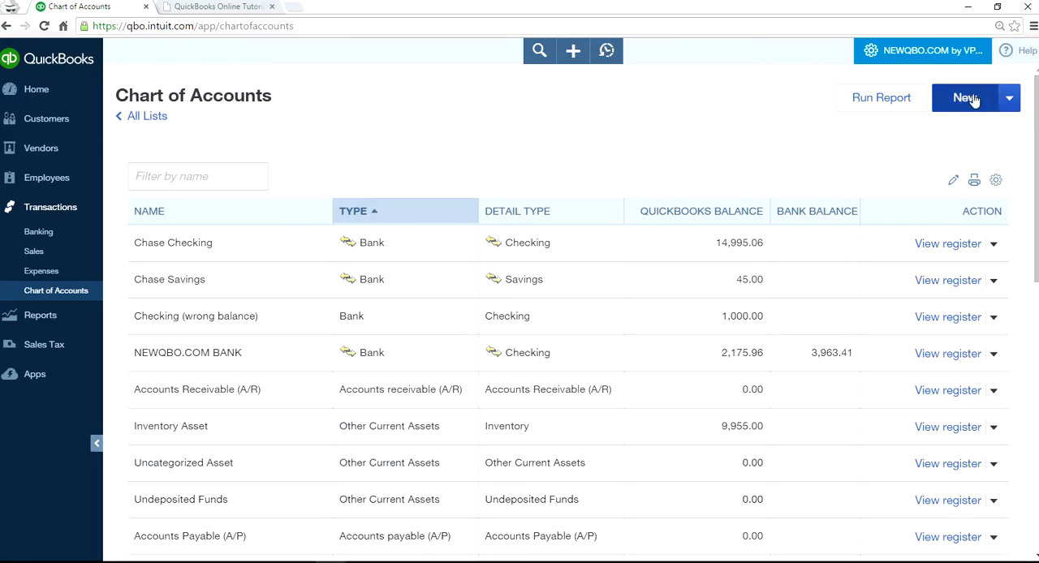
{"action": "mouse_move", "coordinate": [977, 107]}
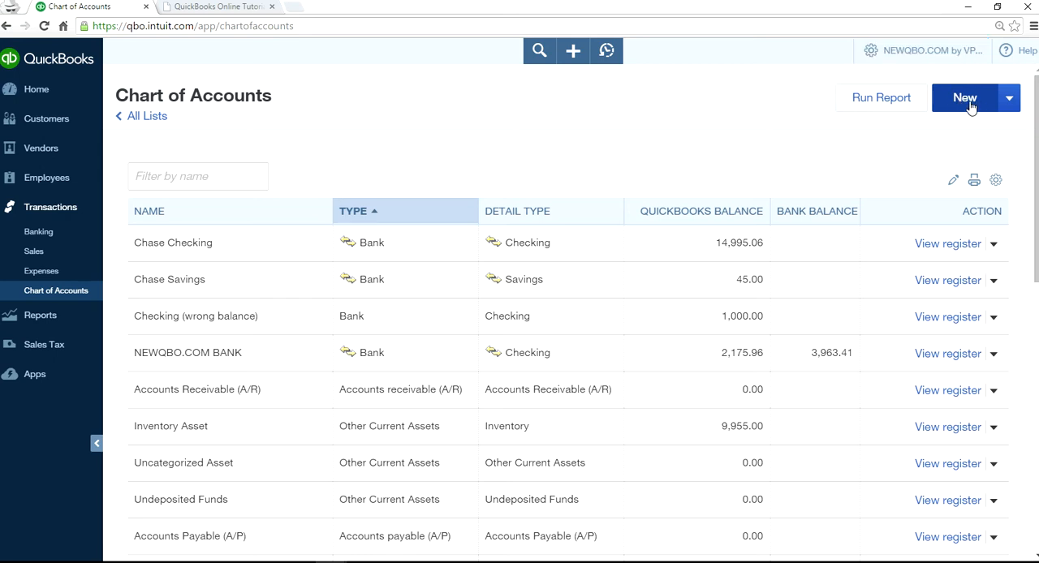
{"action": "left_click", "coordinate": [964, 97]}
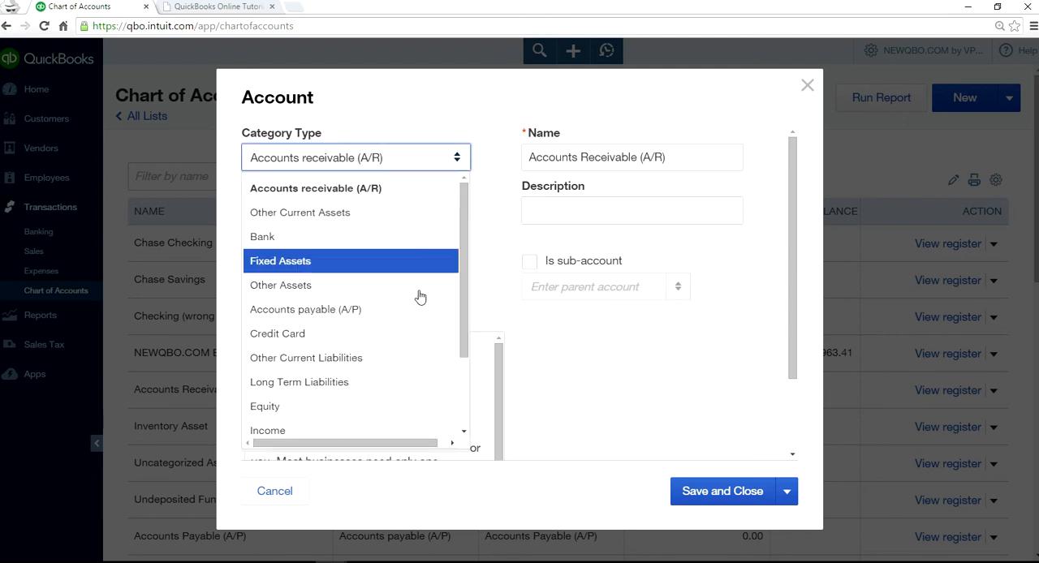
{"action": "scroll", "scroll_direction": "down", "scroll_amount": 3}
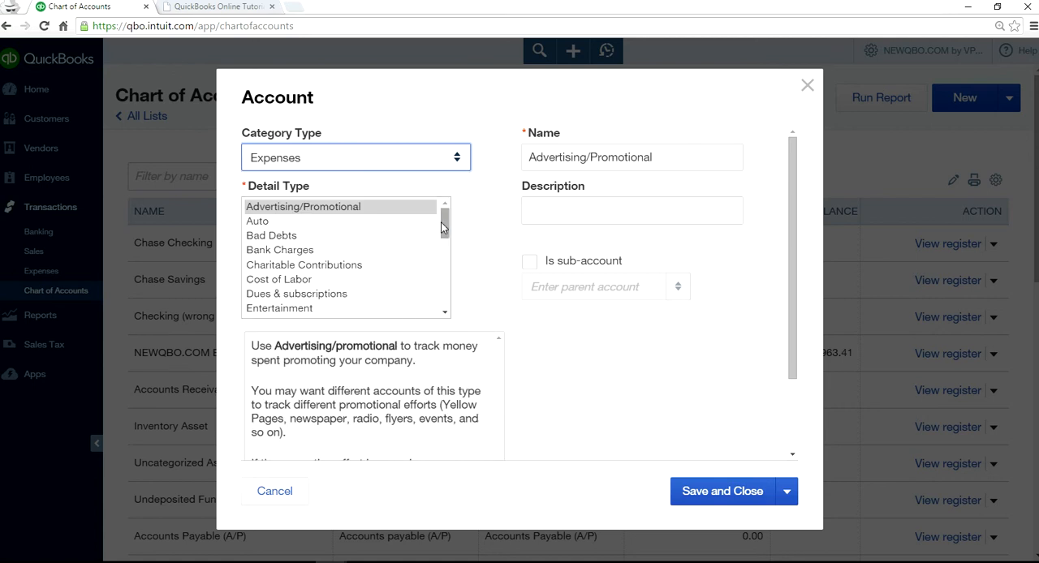
{"action": "scroll", "scroll_direction": "down", "scroll_amount": 3}
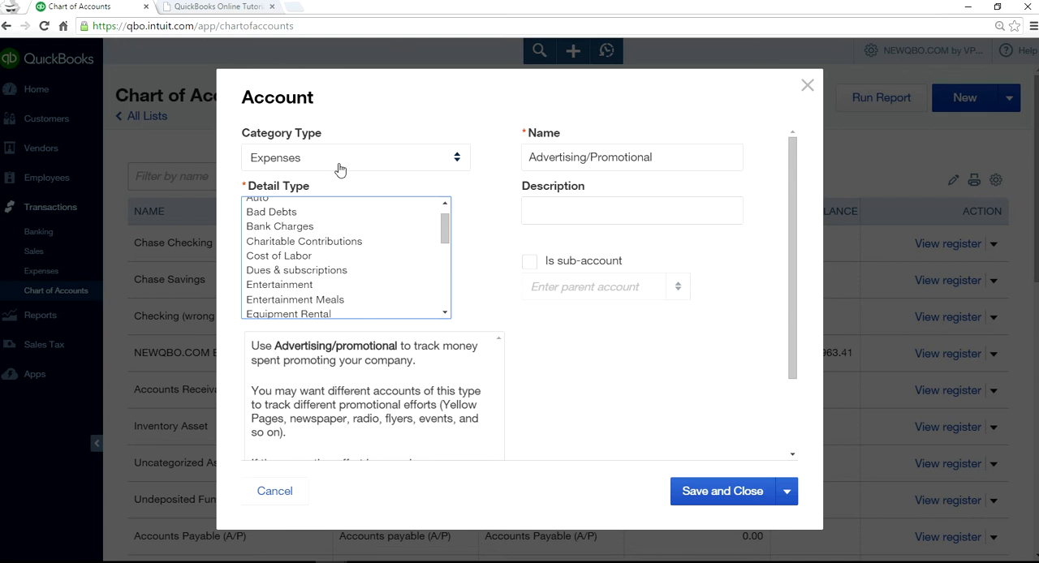
{"action": "left_click", "coordinate": [627, 155]}
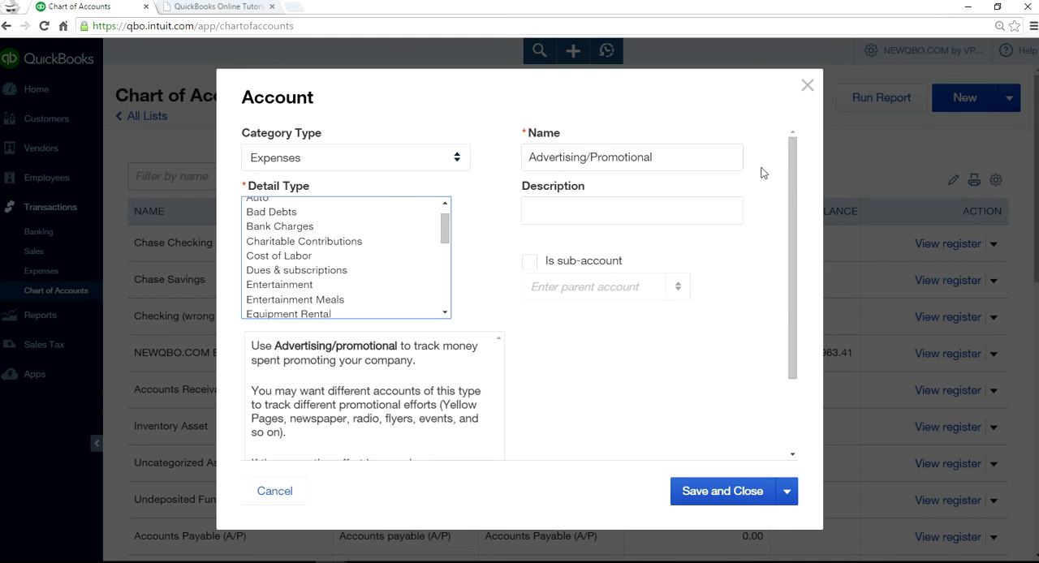
{"action": "mouse_move", "coordinate": [805, 85]}
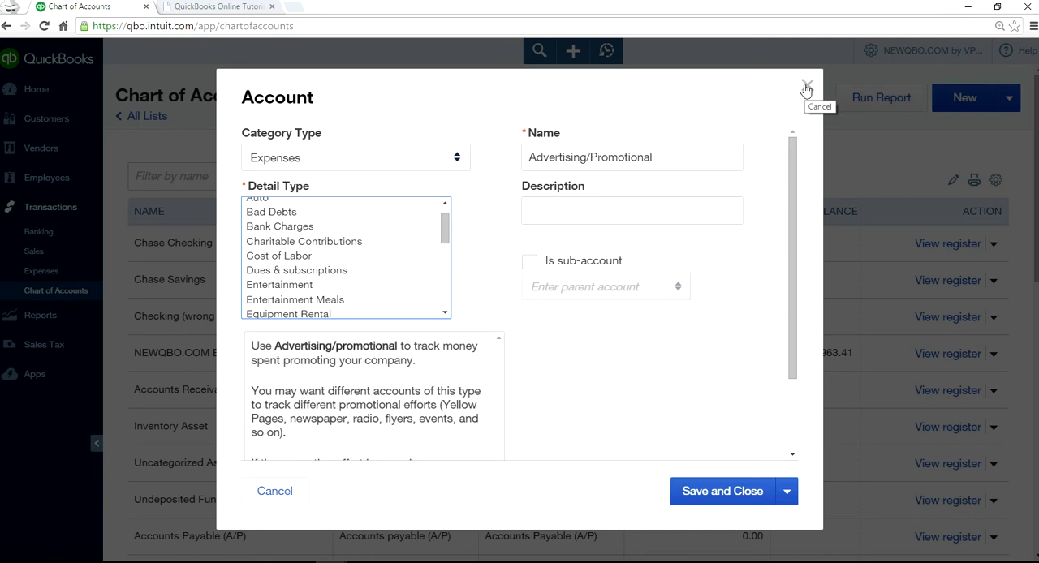
{"action": "left_click", "coordinate": [804, 88]}
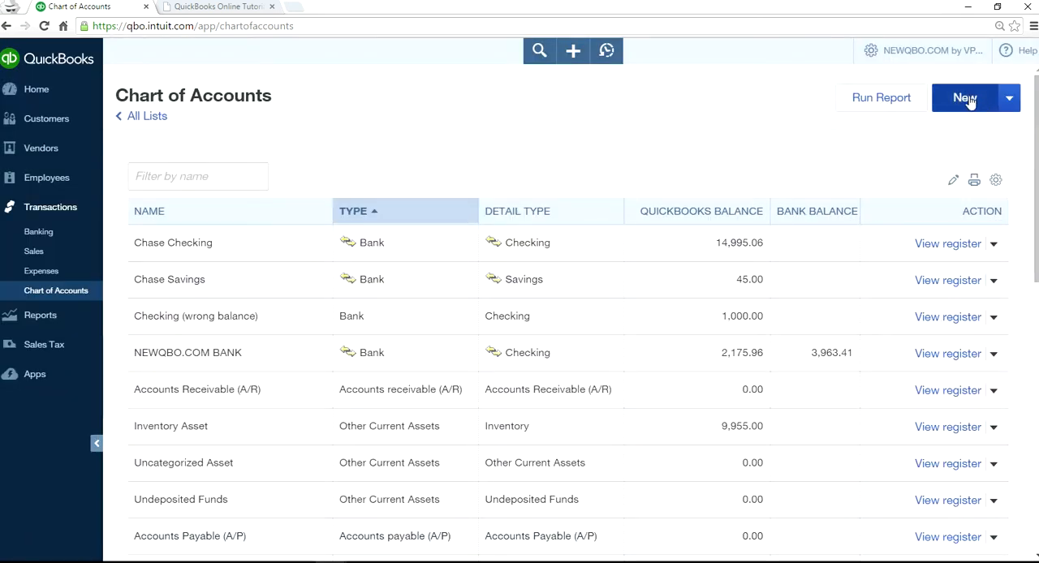
{"action": "left_click", "coordinate": [963, 98]}
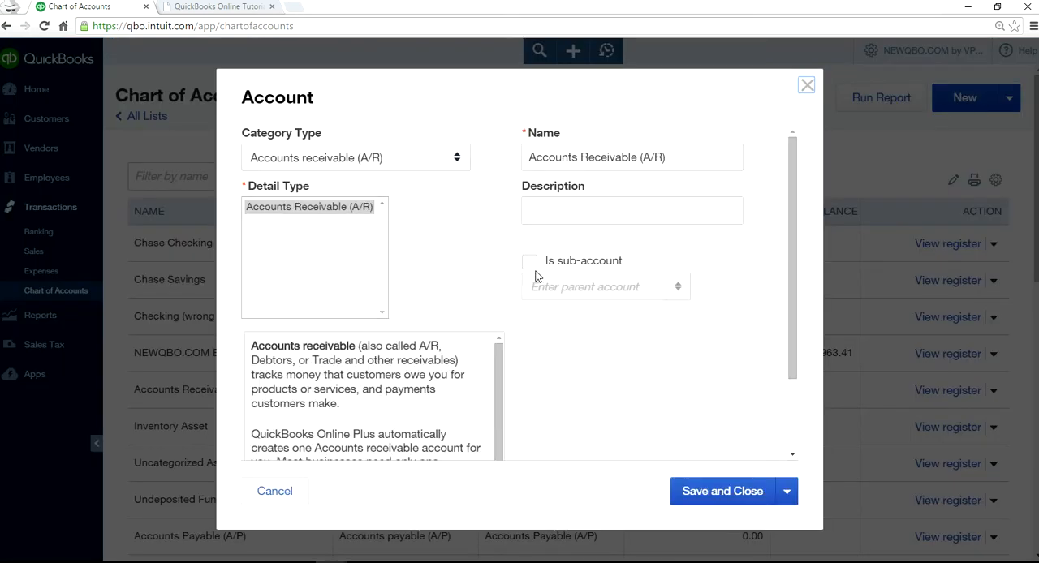
{"action": "left_click", "coordinate": [807, 84]}
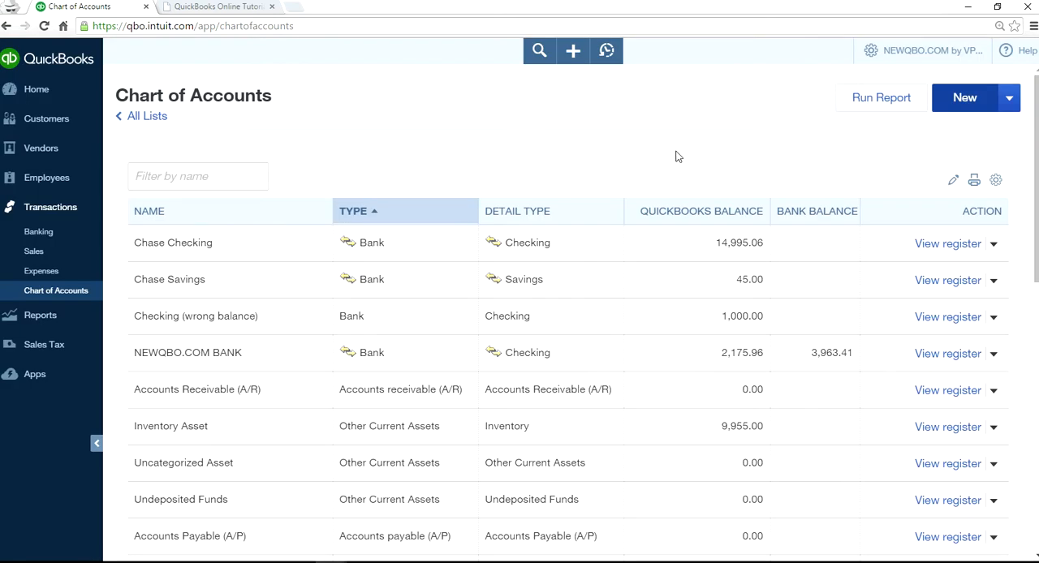
{"action": "mouse_move", "coordinate": [796, 149]}
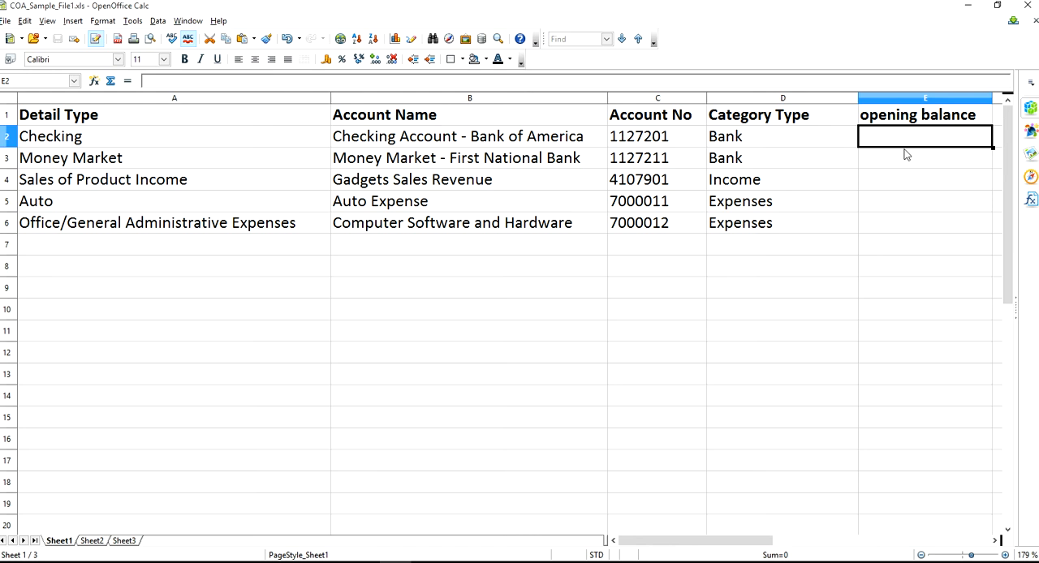
{"action": "mouse_move", "coordinate": [292, 257]}
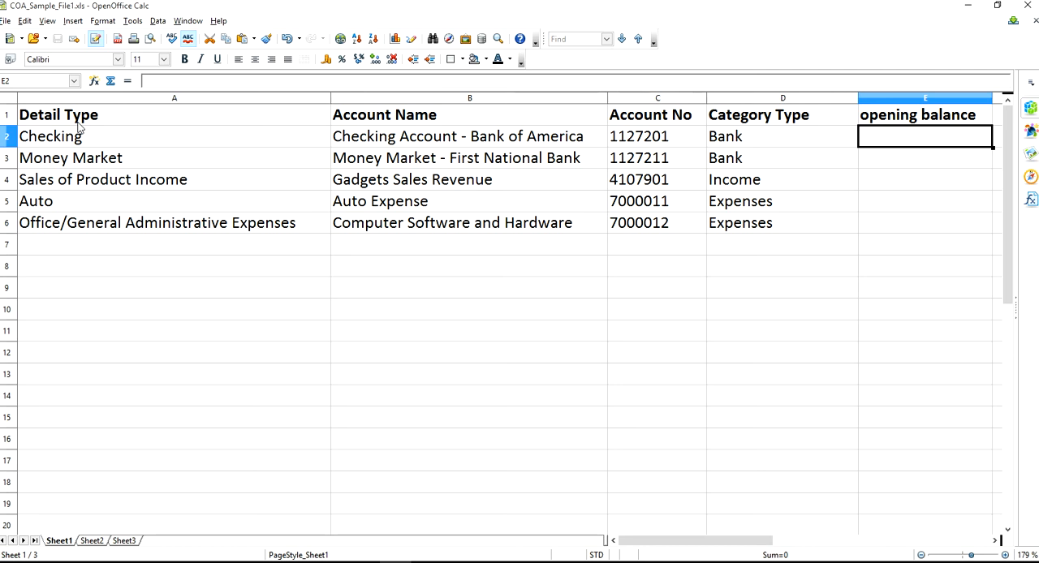
{"action": "mouse_move", "coordinate": [64, 205]}
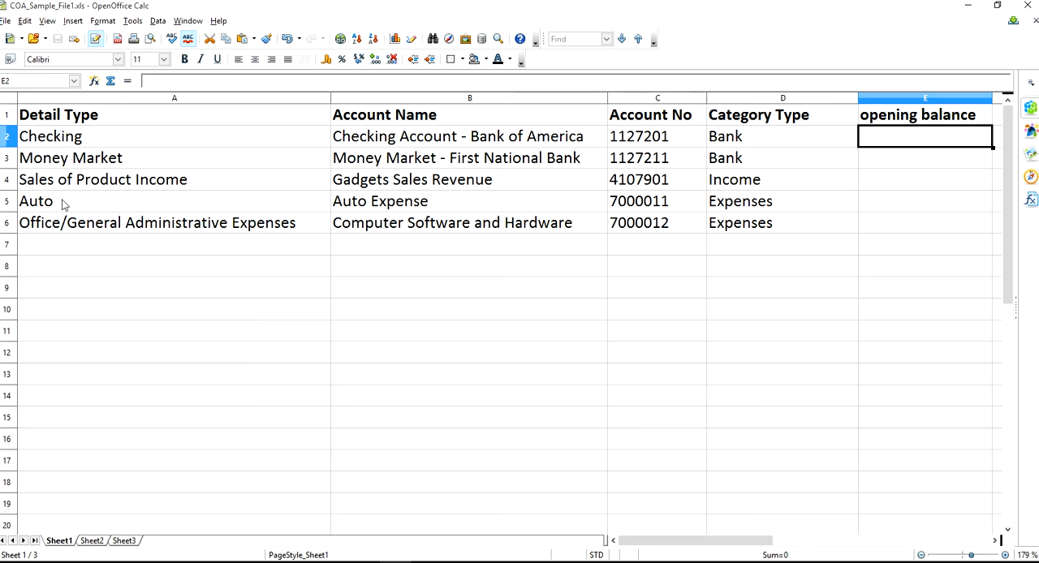
{"action": "mouse_move", "coordinate": [421, 150]}
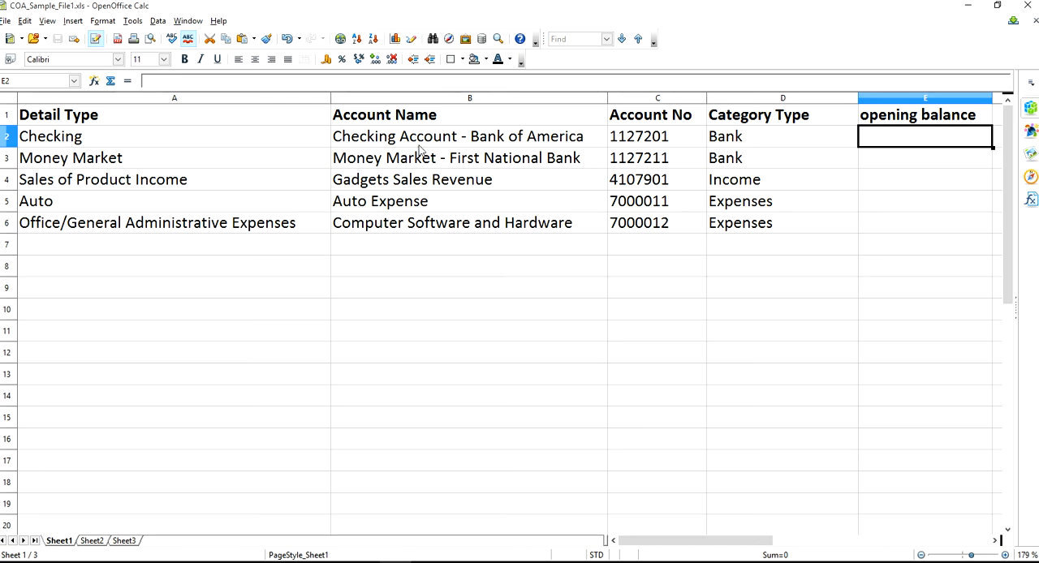
{"action": "mouse_move", "coordinate": [672, 213]}
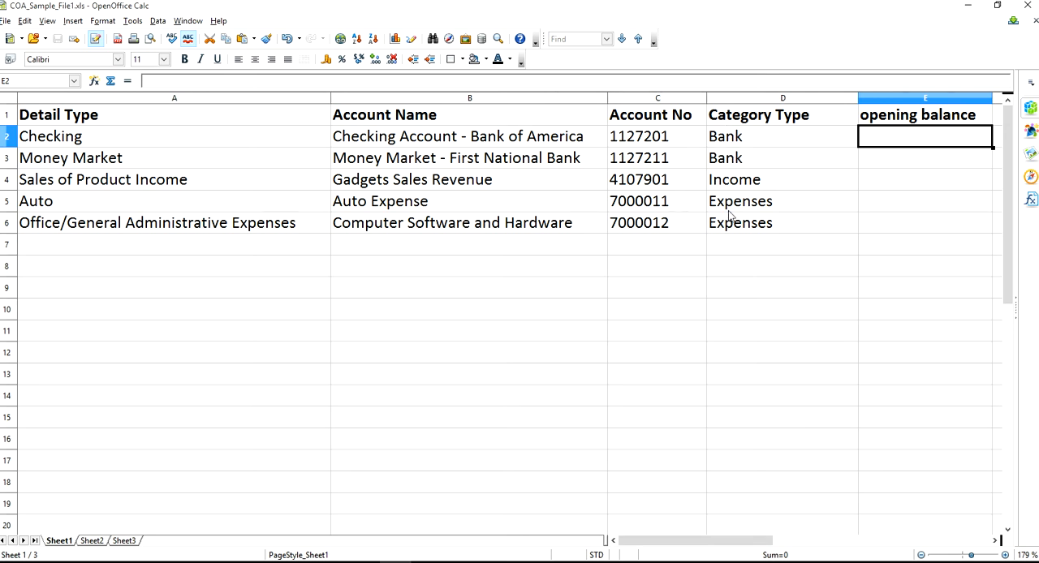
{"action": "mouse_move", "coordinate": [915, 156]}
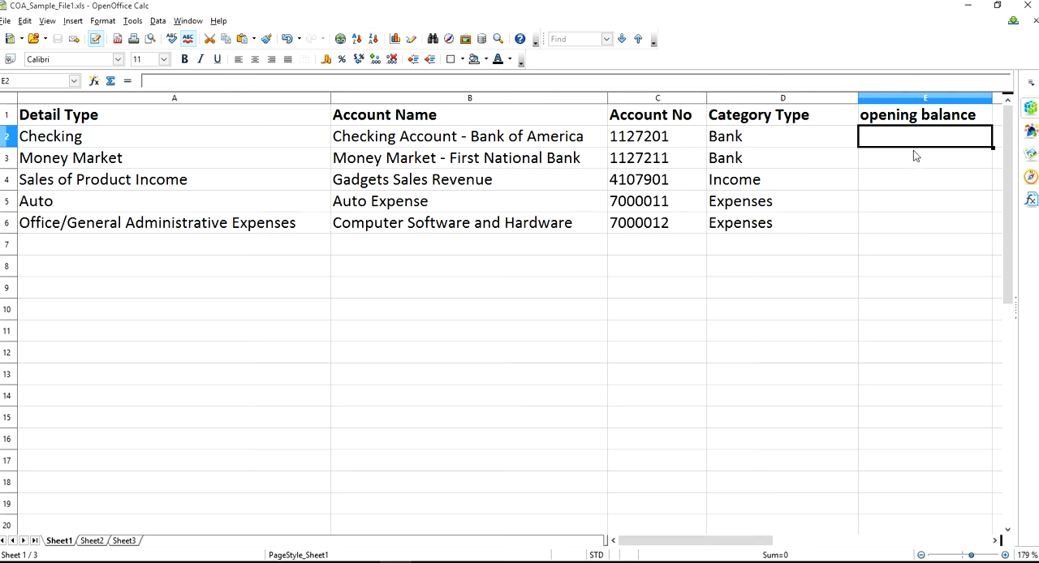
{"action": "mouse_move", "coordinate": [482, 500]}
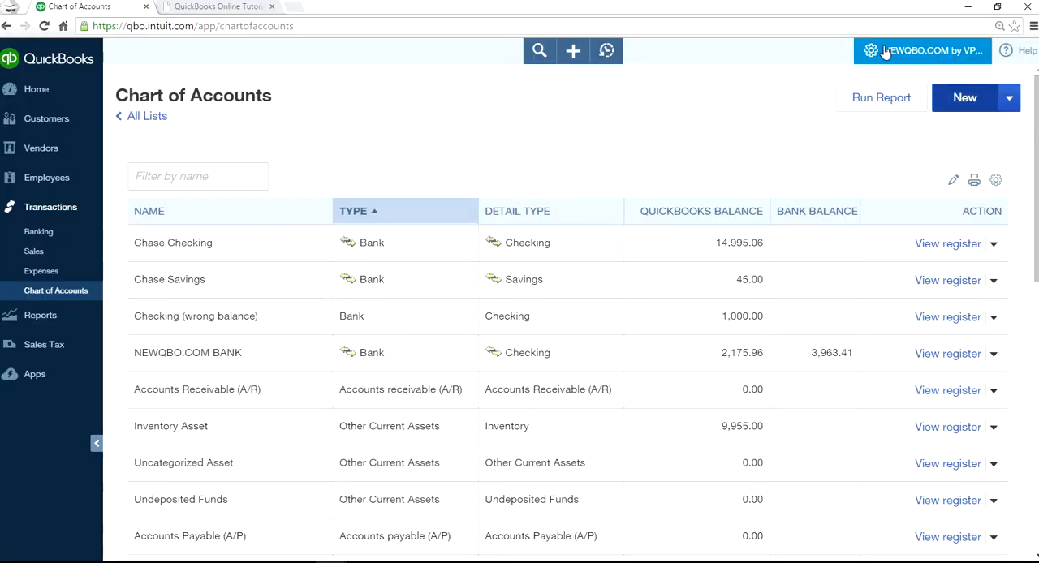
In Company Settings > Advanced, enable account numbers for the chart of accounts and save.
{"action": "left_click", "coordinate": [921, 50]}
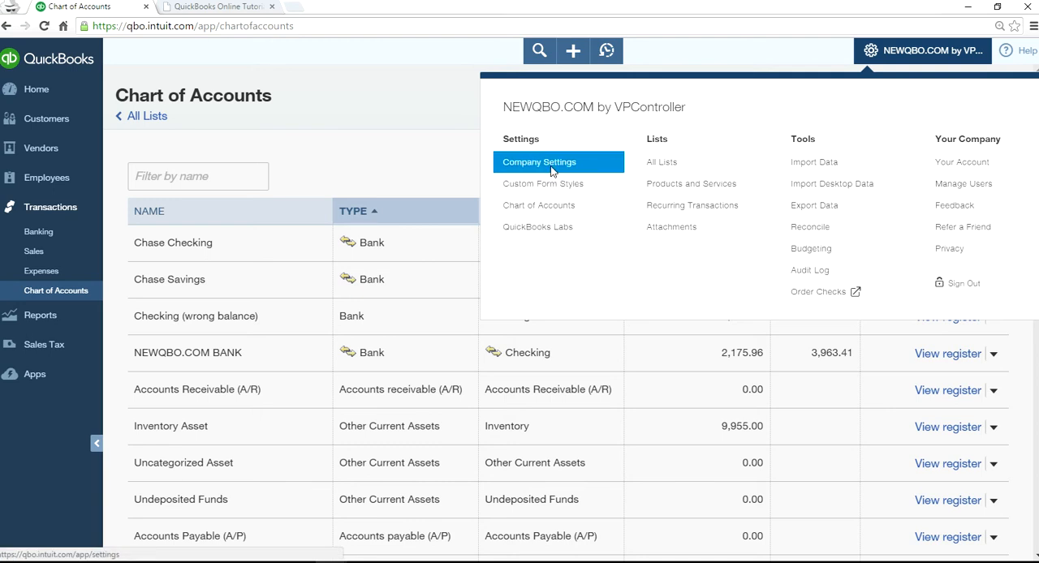
{"action": "left_click", "coordinate": [539, 161]}
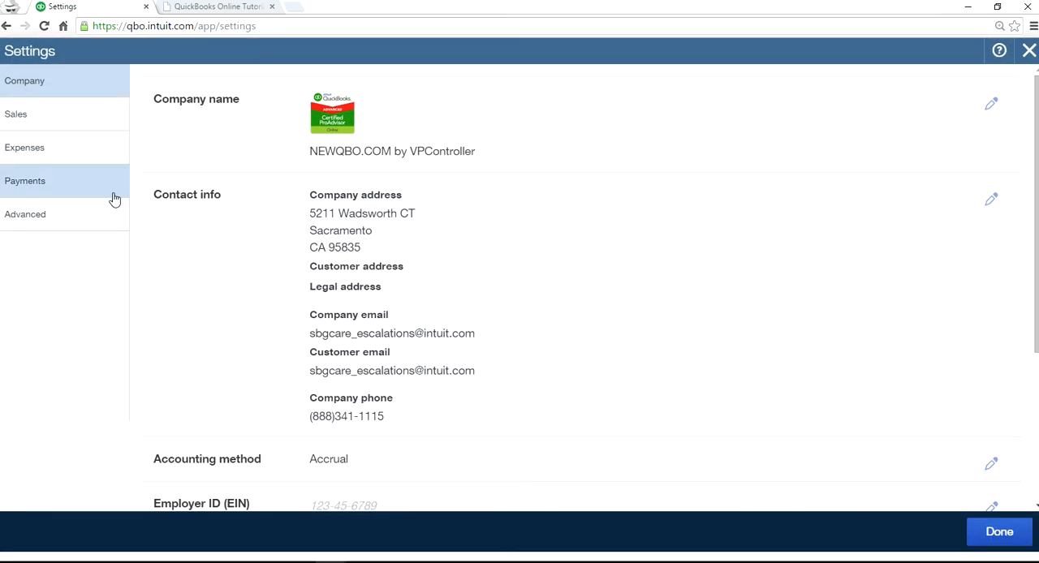
{"action": "left_click", "coordinate": [25, 214]}
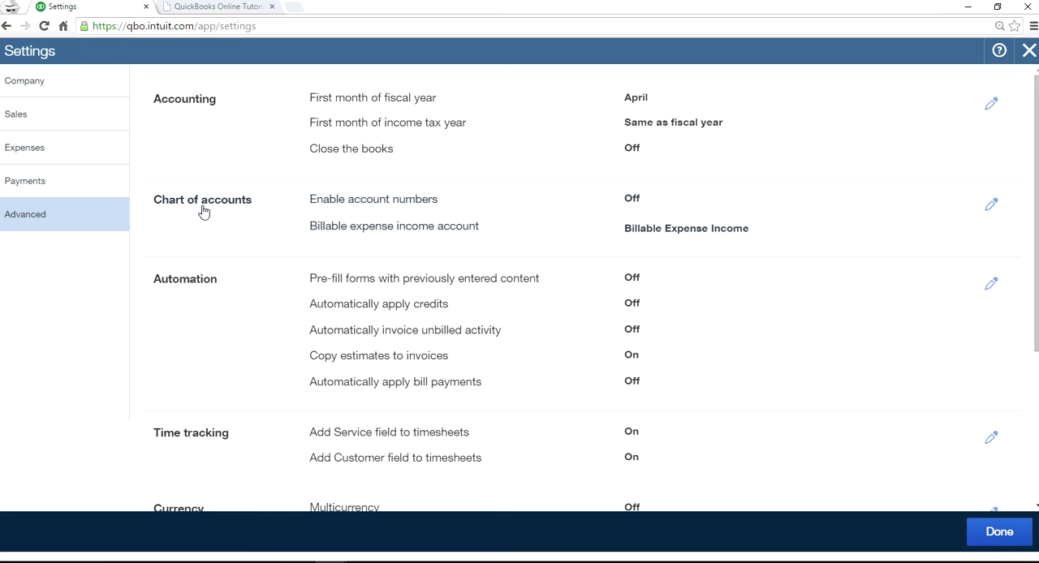
{"action": "mouse_move", "coordinate": [633, 215]}
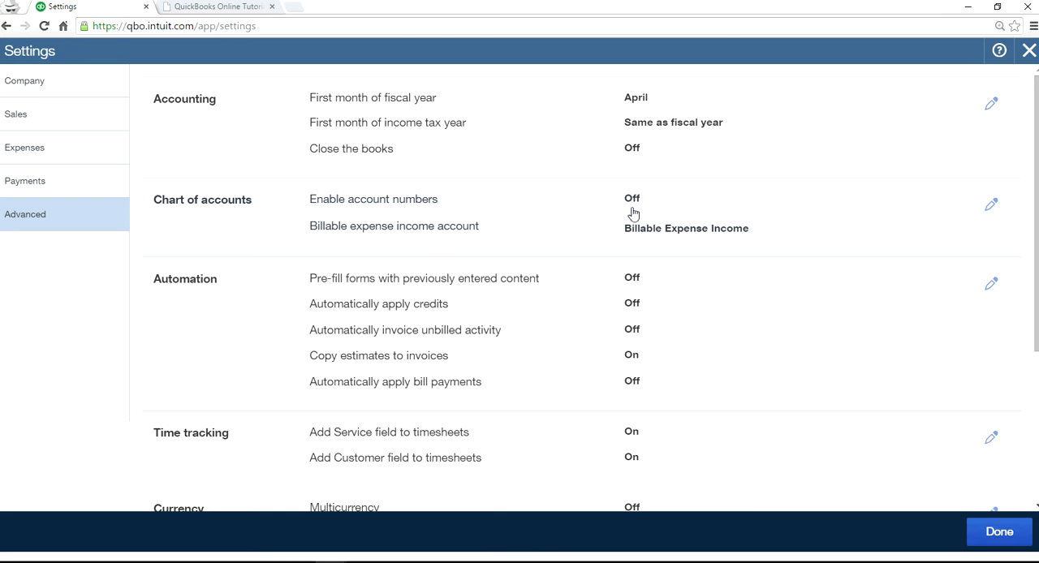
{"action": "left_click", "coordinate": [990, 204]}
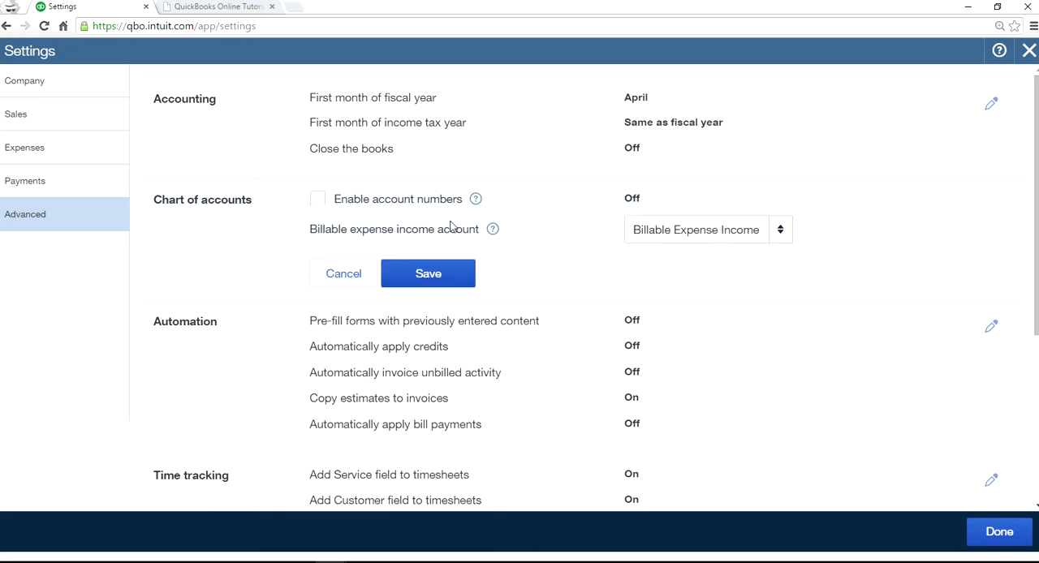
{"action": "left_click", "coordinate": [318, 198]}
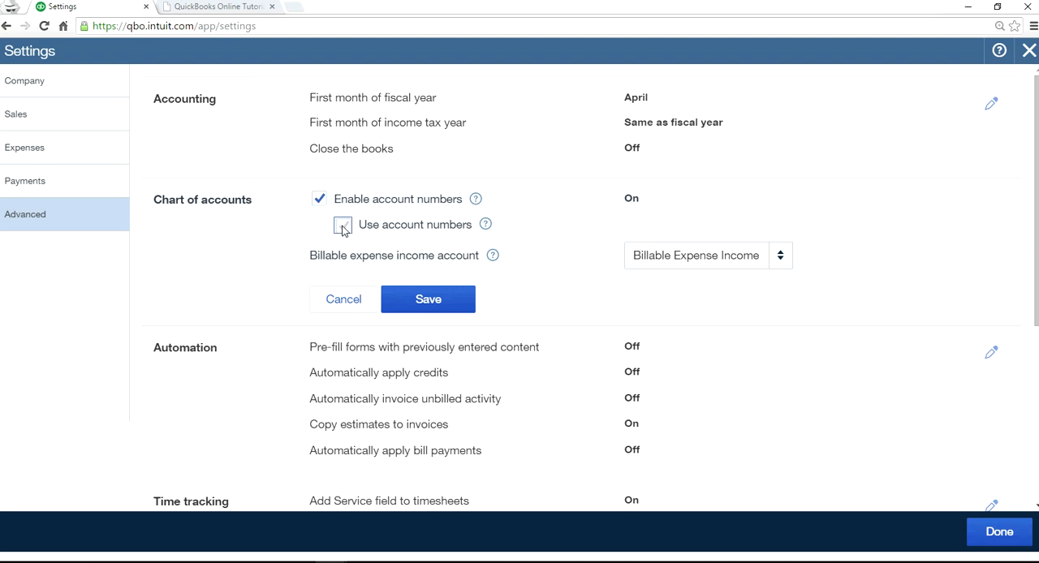
{"action": "left_click", "coordinate": [428, 299]}
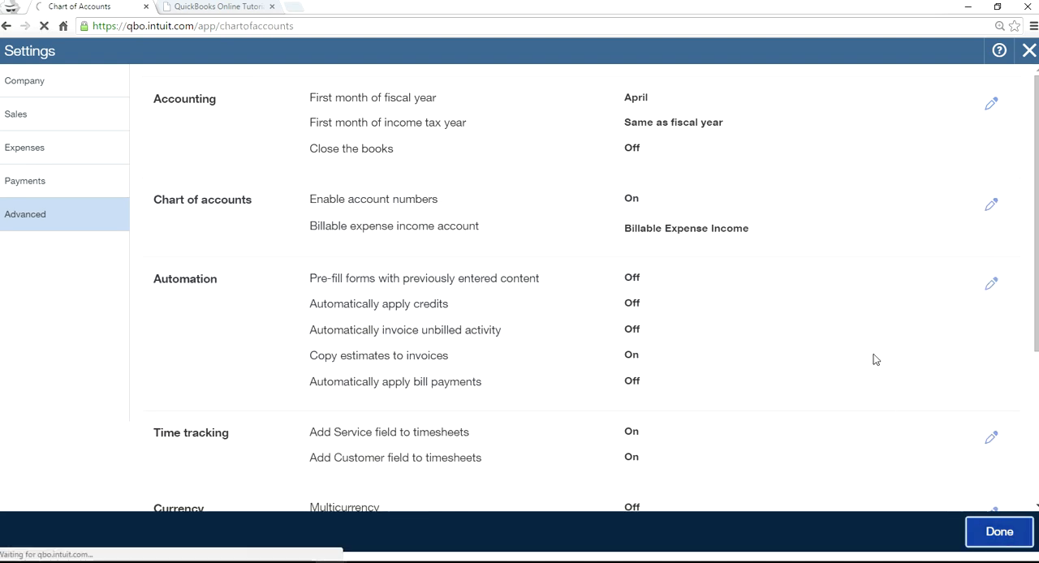
{"action": "left_click", "coordinate": [1000, 532]}
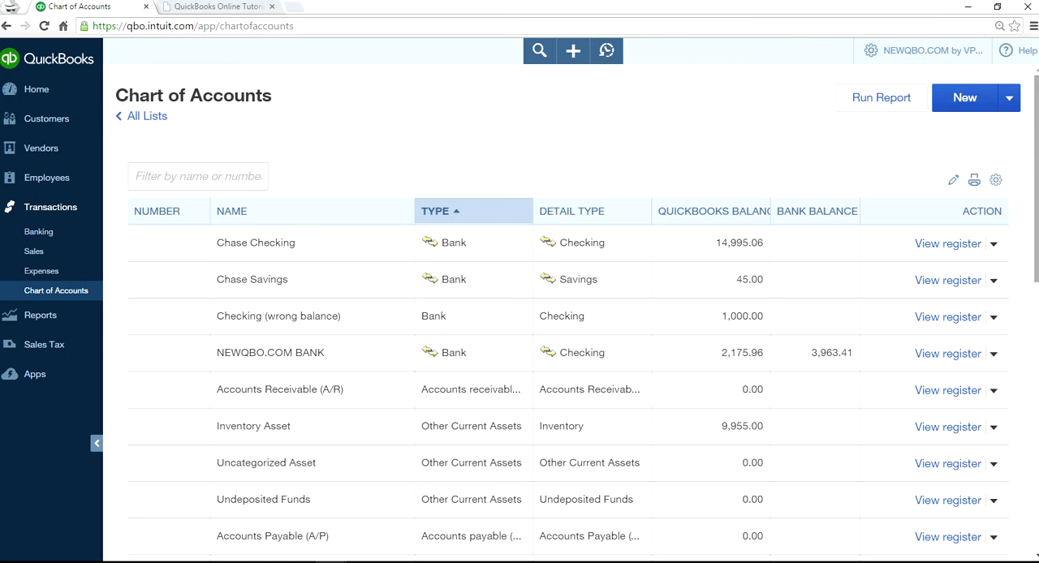
{"action": "left_click", "coordinate": [952, 179]}
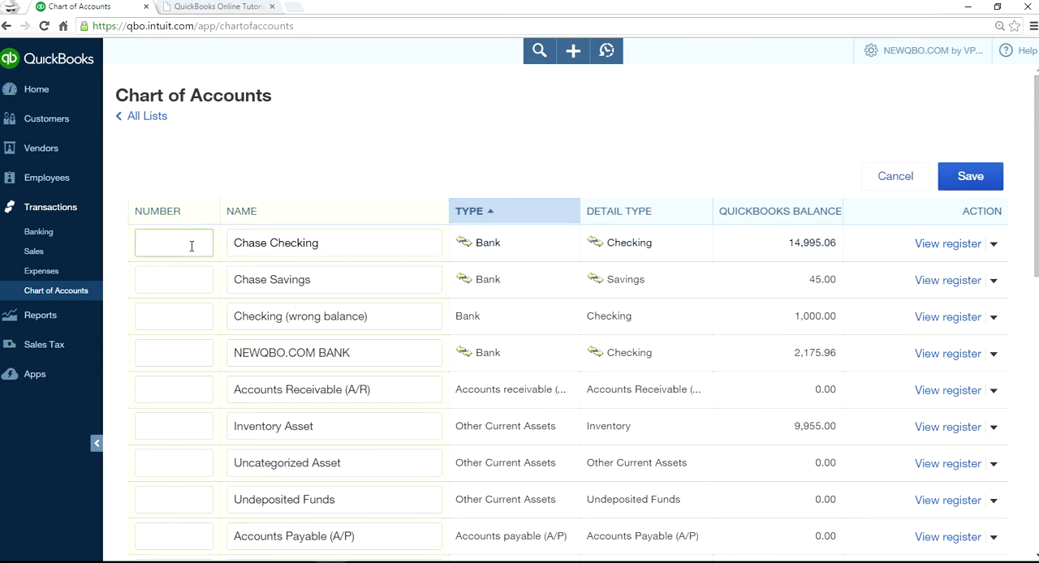
{"action": "type", "text": "1234678"}
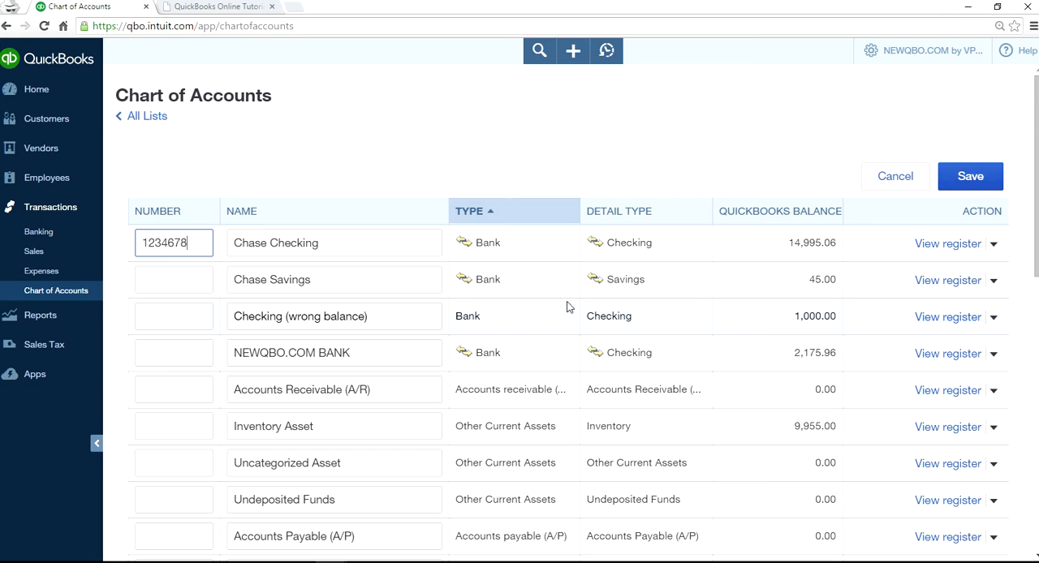
{"action": "key", "text": "BackSpace"}
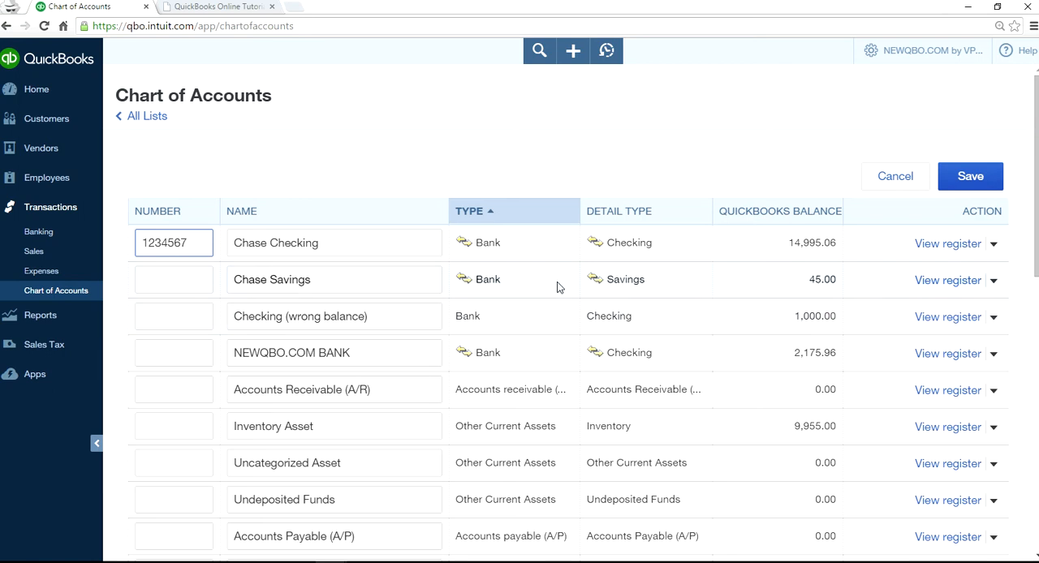
{"action": "left_click", "coordinate": [172, 279]}
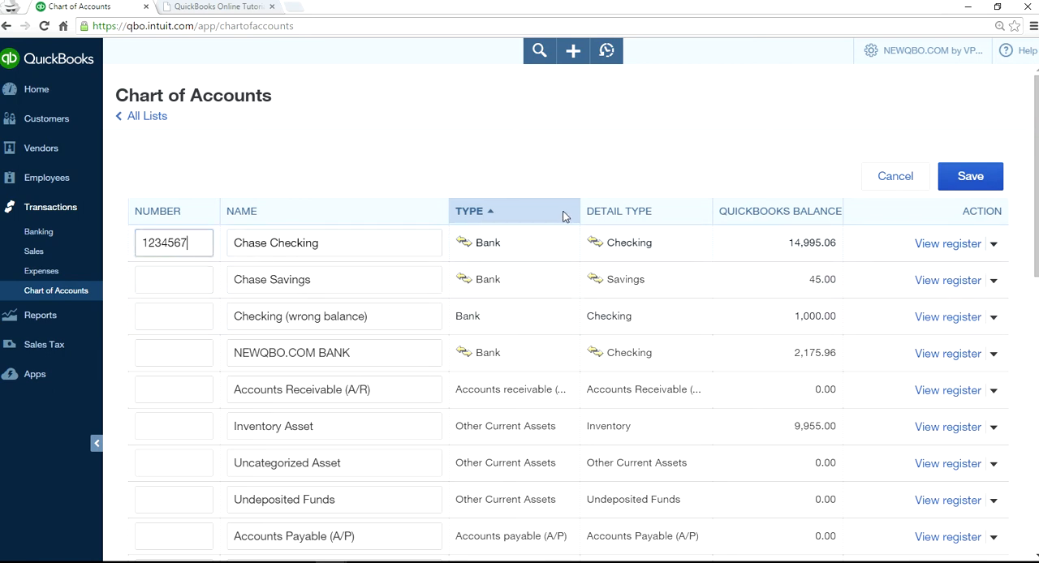
{"action": "mouse_move", "coordinate": [923, 185]}
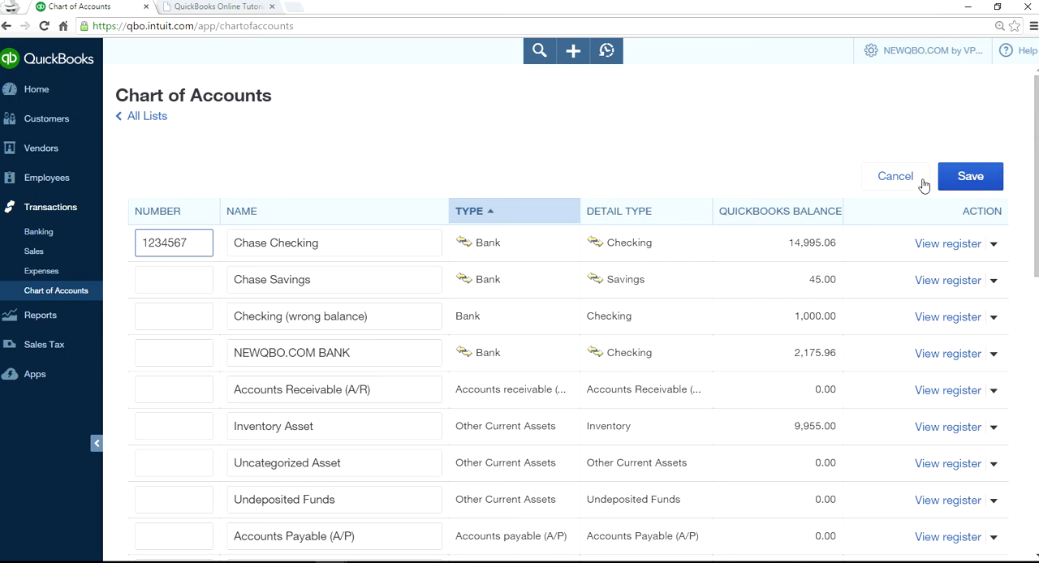
{"action": "left_click", "coordinate": [896, 175]}
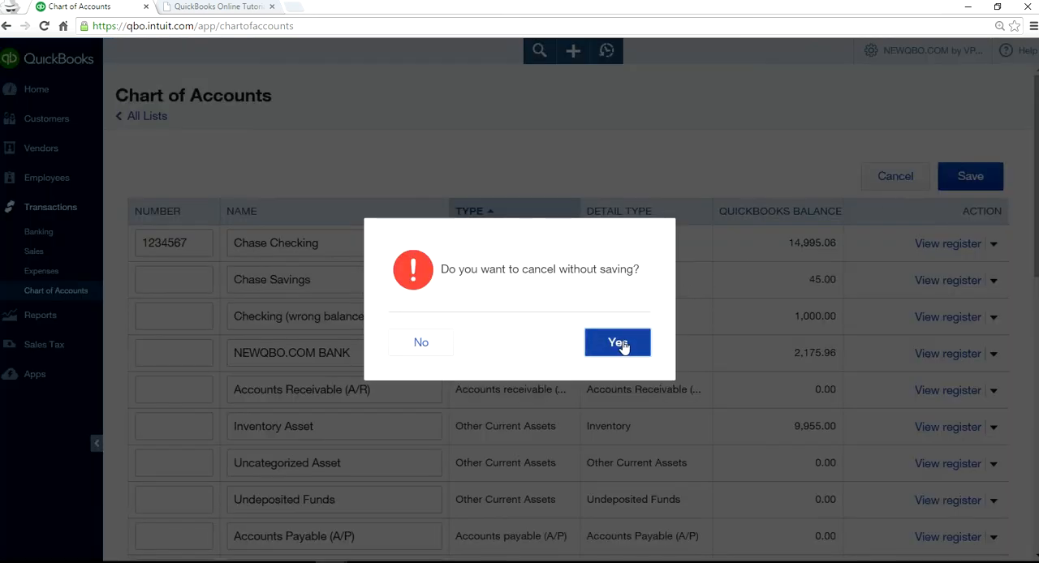
{"action": "left_click", "coordinate": [616, 340]}
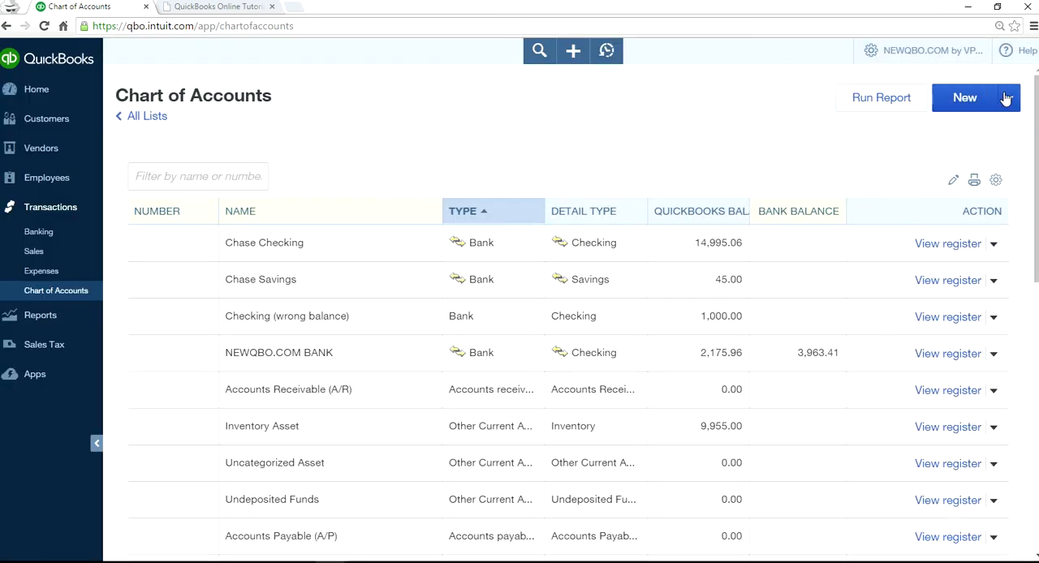
Start a Chart of Accounts import from Import Data, reaching the file upload step.
{"action": "left_click", "coordinate": [1007, 97]}
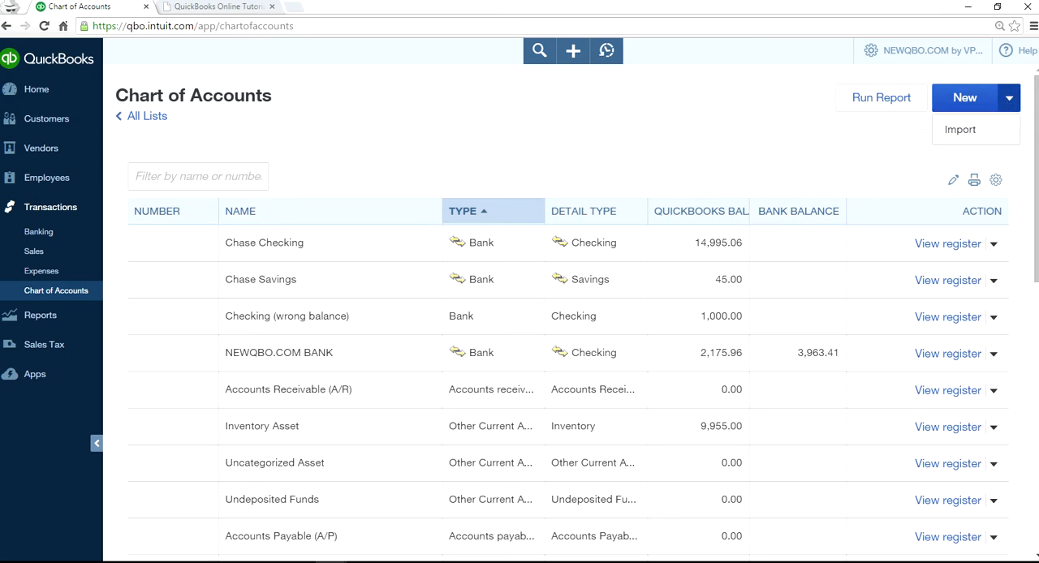
{"action": "mouse_move", "coordinate": [922, 50]}
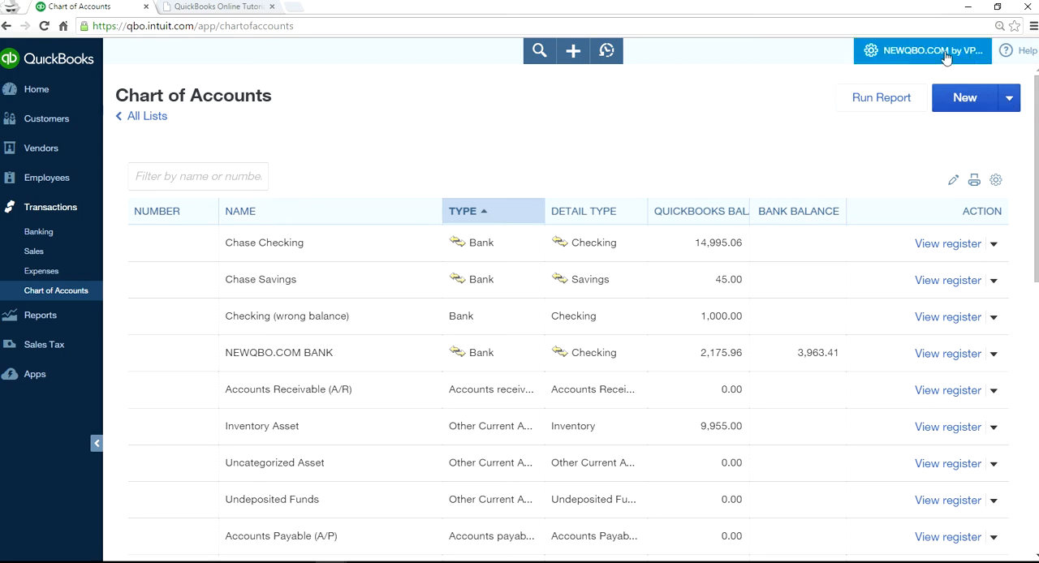
{"action": "left_click", "coordinate": [921, 50]}
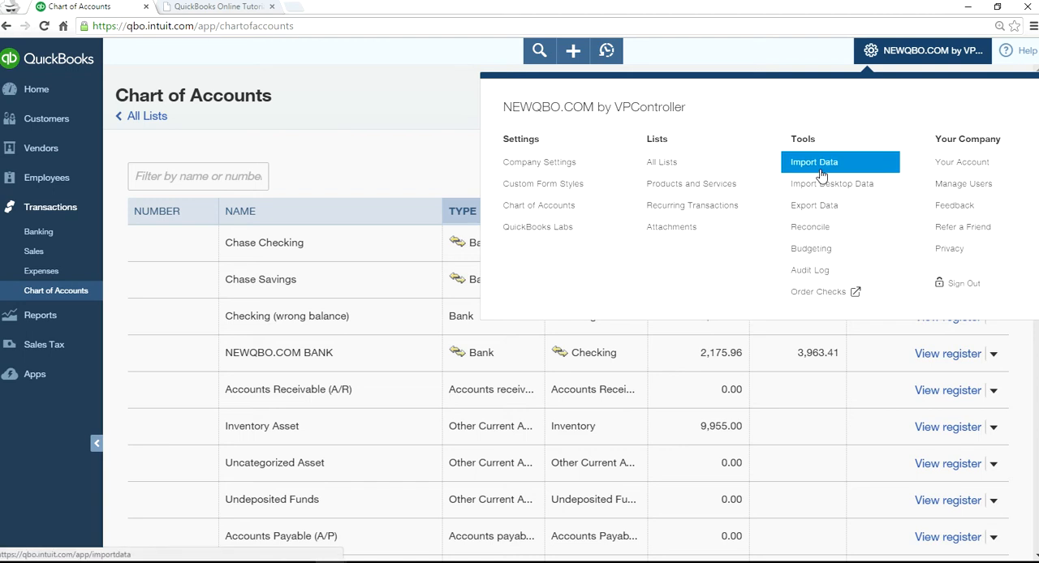
{"action": "left_click", "coordinate": [813, 161]}
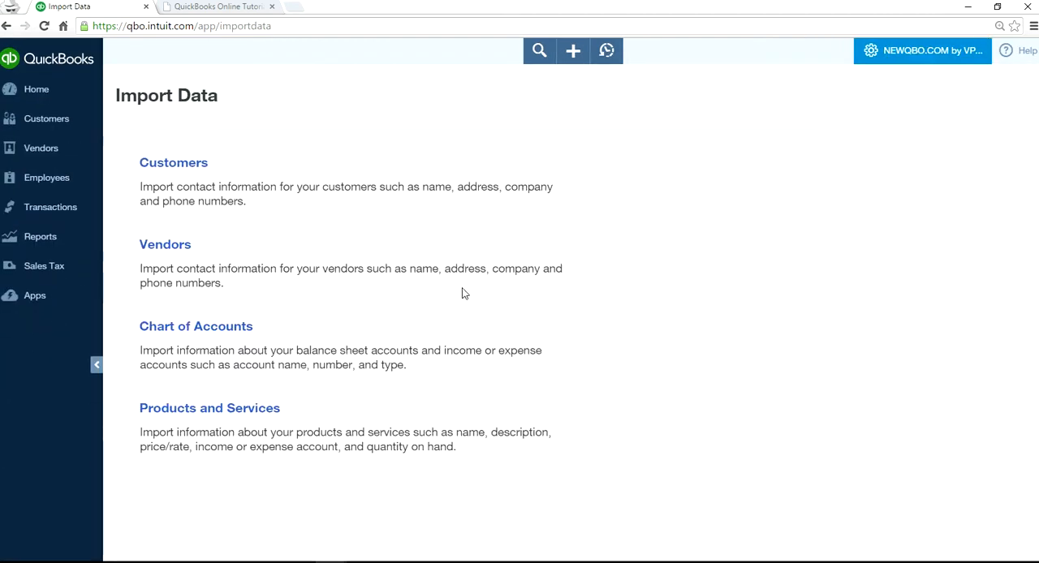
{"action": "mouse_move", "coordinate": [185, 296]}
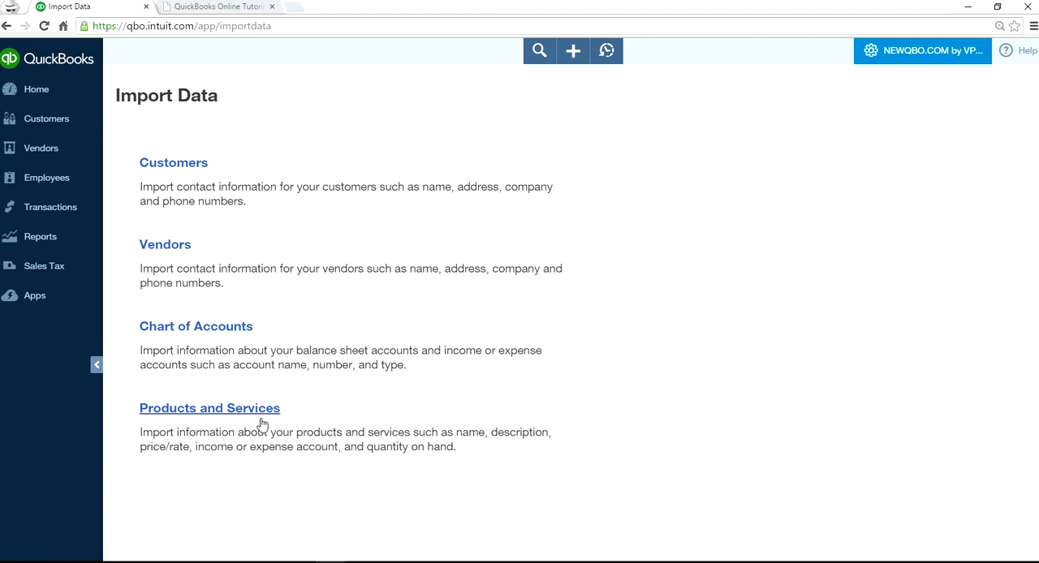
{"action": "left_click", "coordinate": [195, 325]}
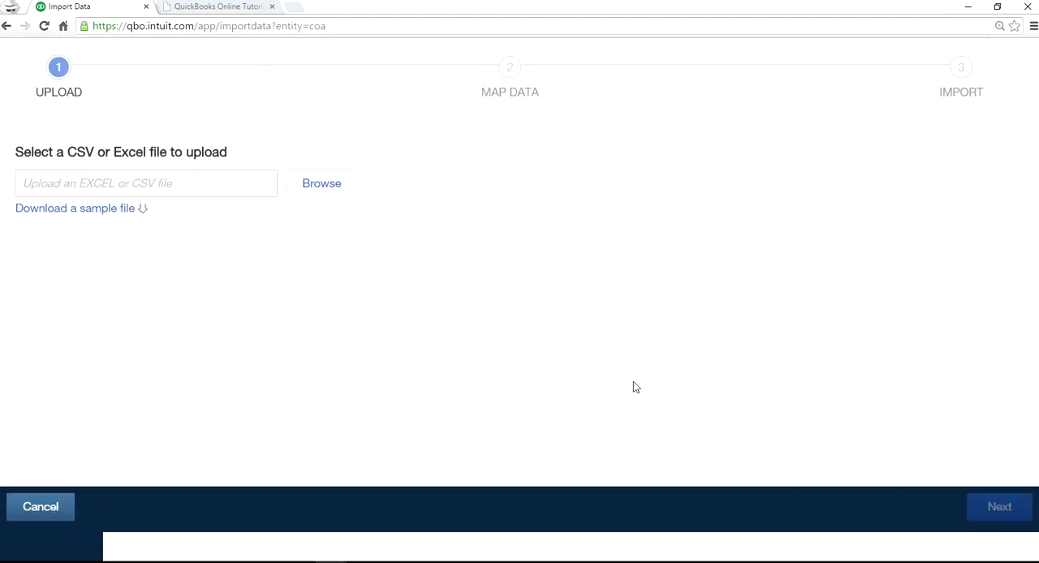
Cancel the file chooser and enter a Checking opening balance ending 20.00 in cell E2.
{"action": "left_click", "coordinate": [321, 184]}
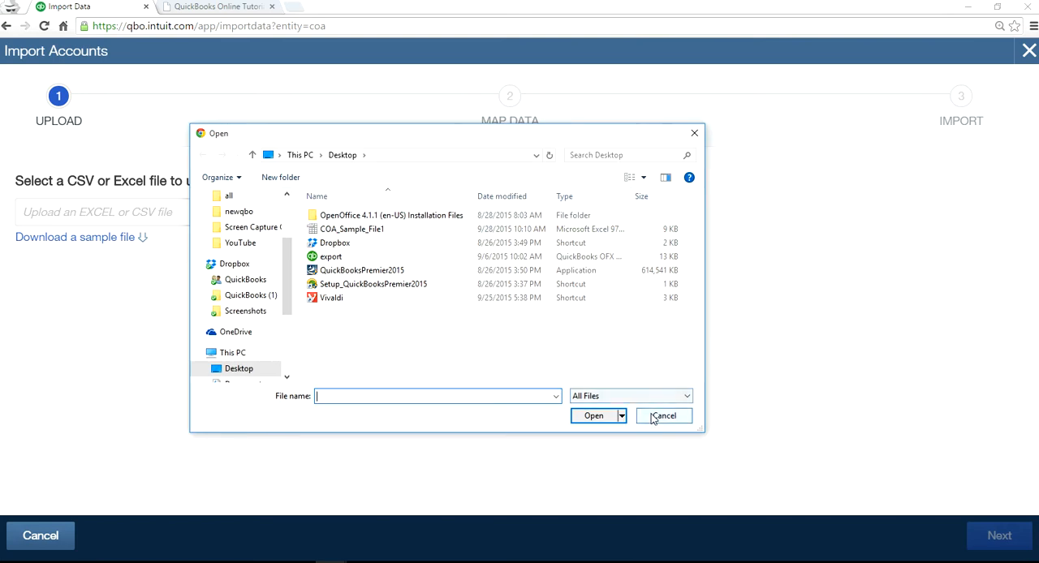
{"action": "left_click", "coordinate": [662, 416]}
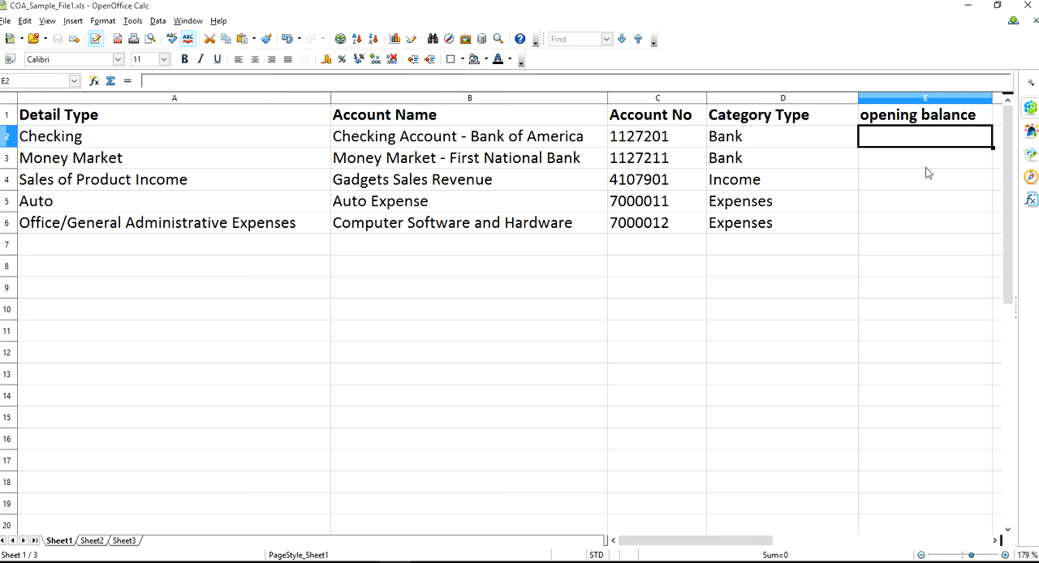
{"action": "type", "text": "13."}
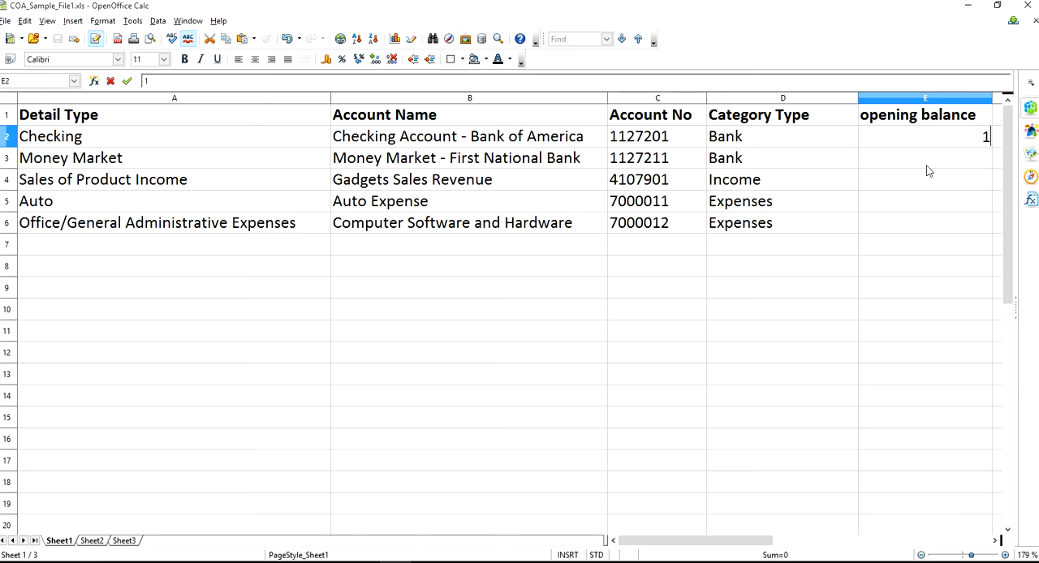
{"action": "type", "text": "20.00"}
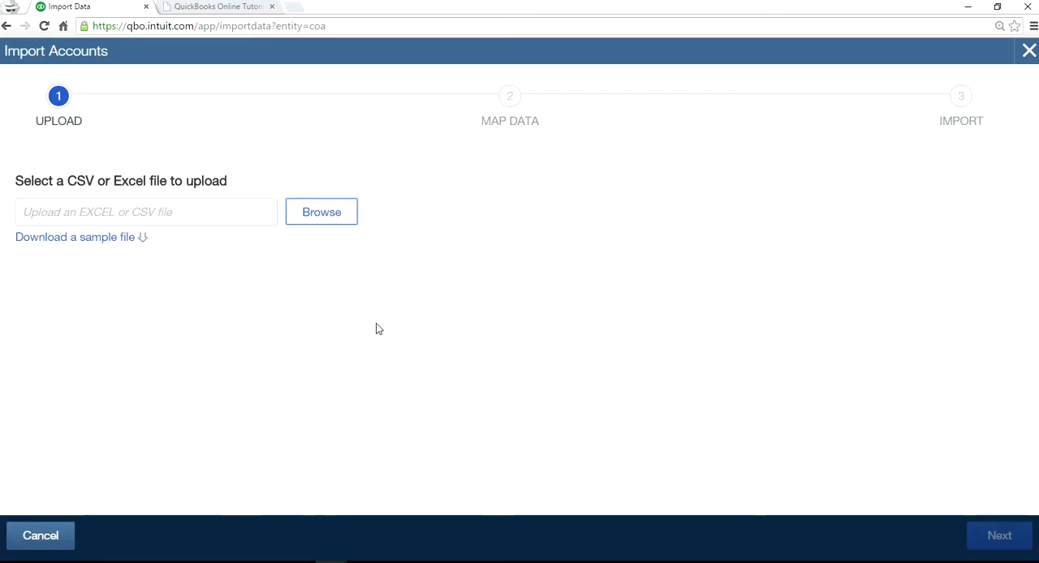
Upload COA_Sample_File1.xls to the import and continue to field mapping.
{"action": "left_click", "coordinate": [321, 211]}
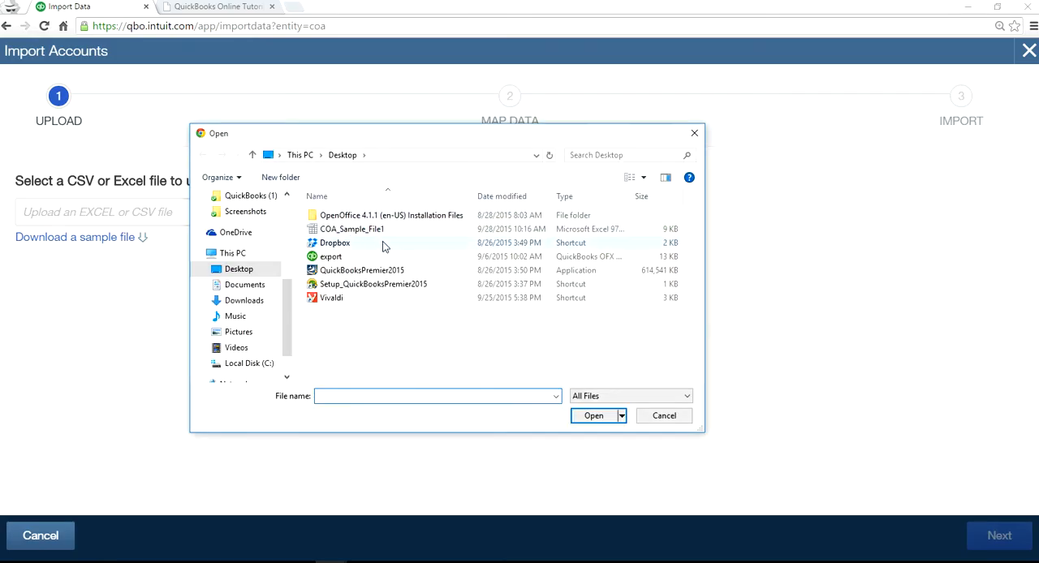
{"action": "left_click", "coordinate": [351, 227]}
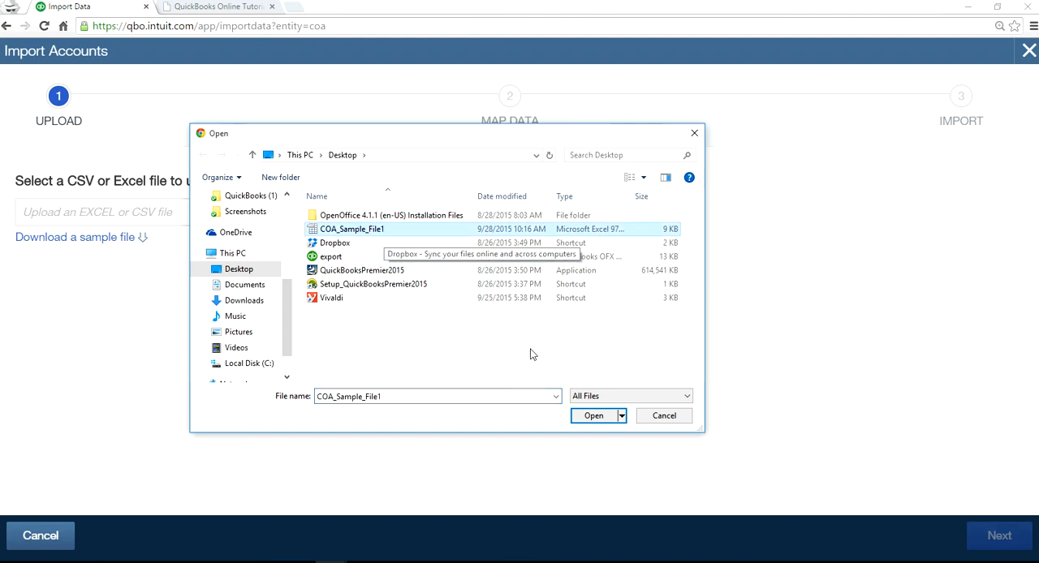
{"action": "left_click", "coordinate": [593, 416]}
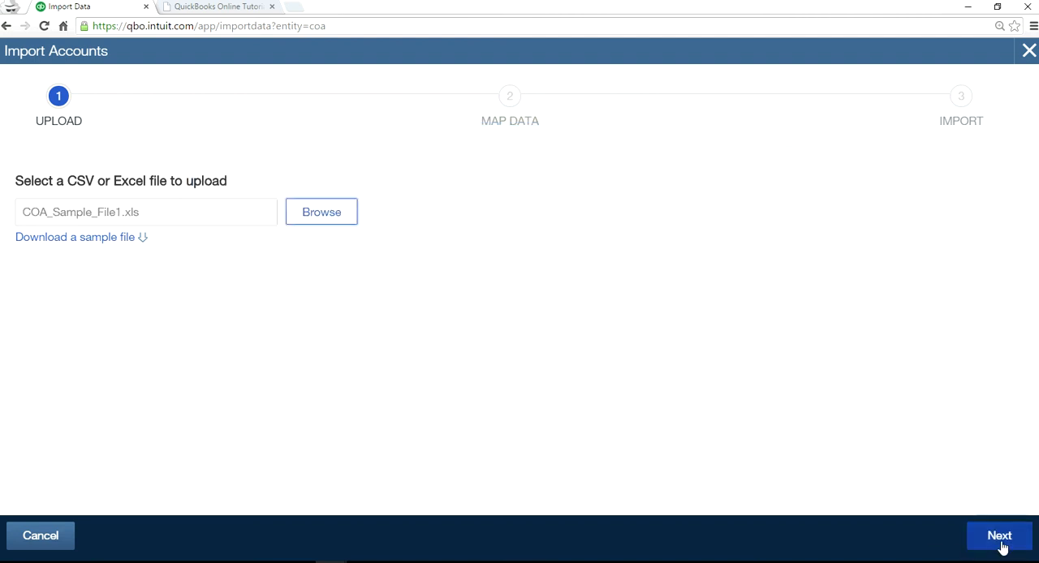
{"action": "left_click", "coordinate": [999, 535]}
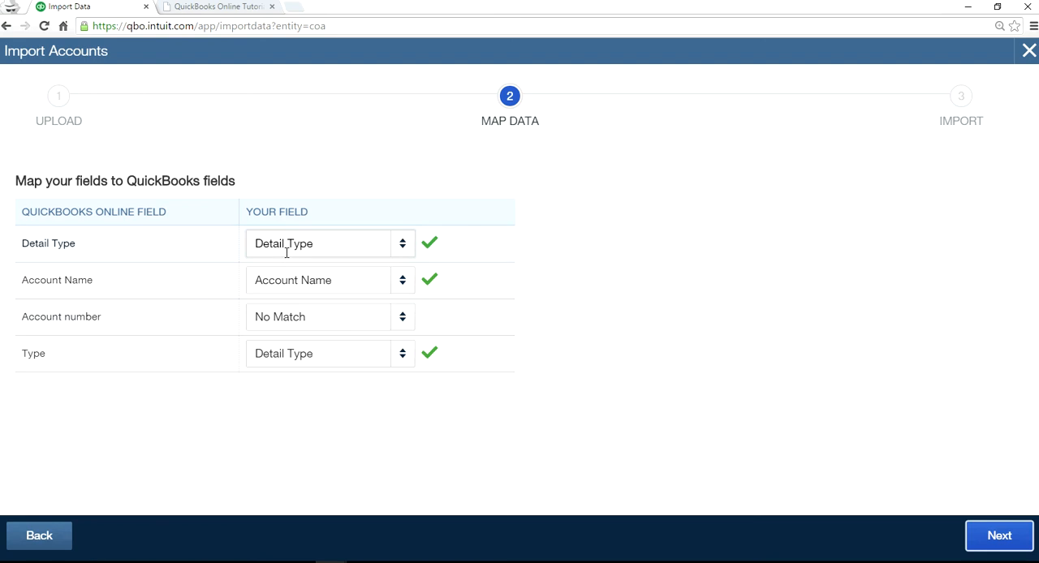
{"action": "mouse_move", "coordinate": [212, 285]}
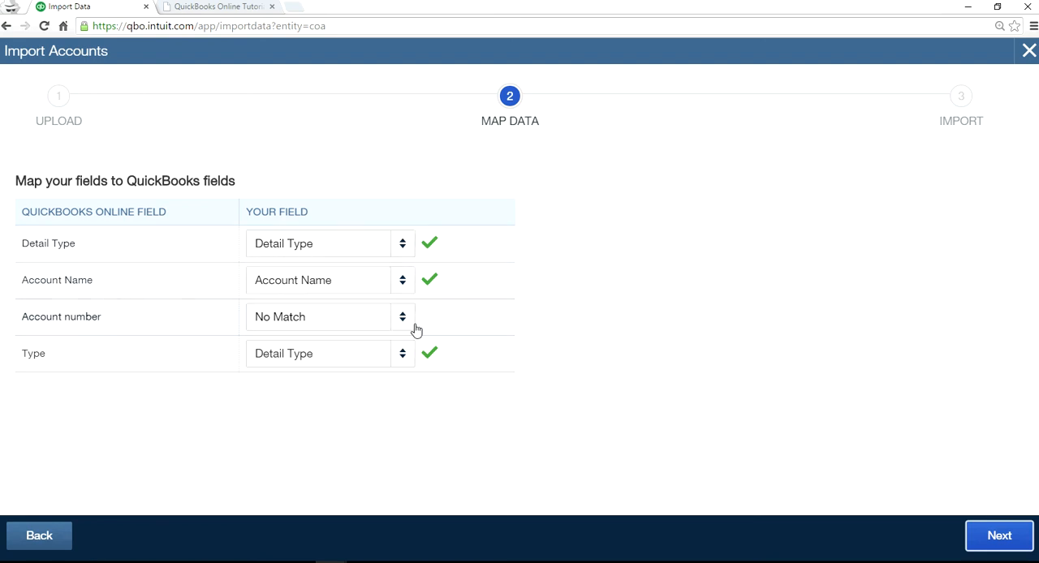
{"action": "mouse_move", "coordinate": [399, 315]}
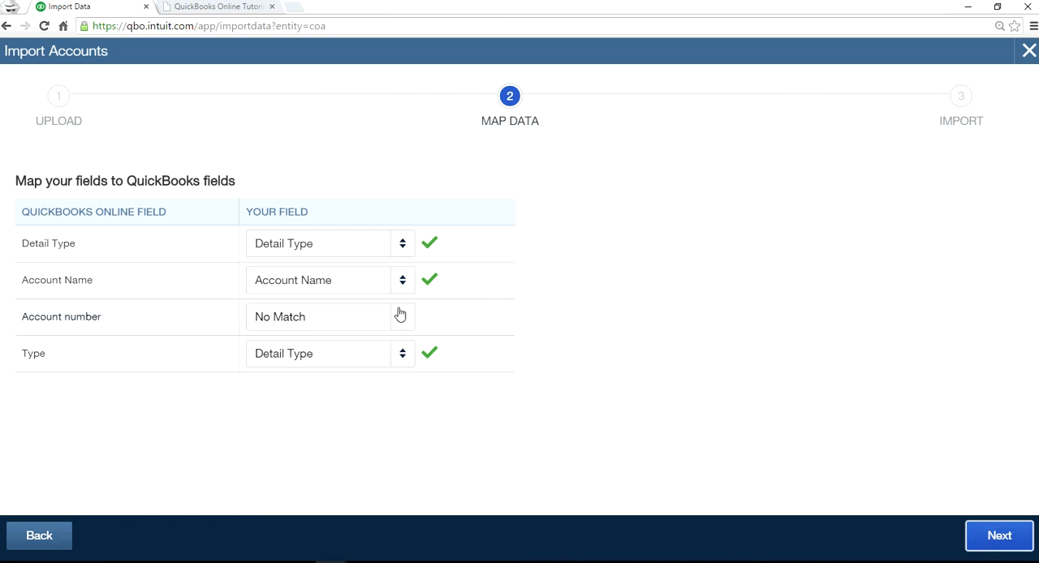
Map Account number to Account No and Type to Category Type, then proceed to review.
{"action": "left_click", "coordinate": [328, 316]}
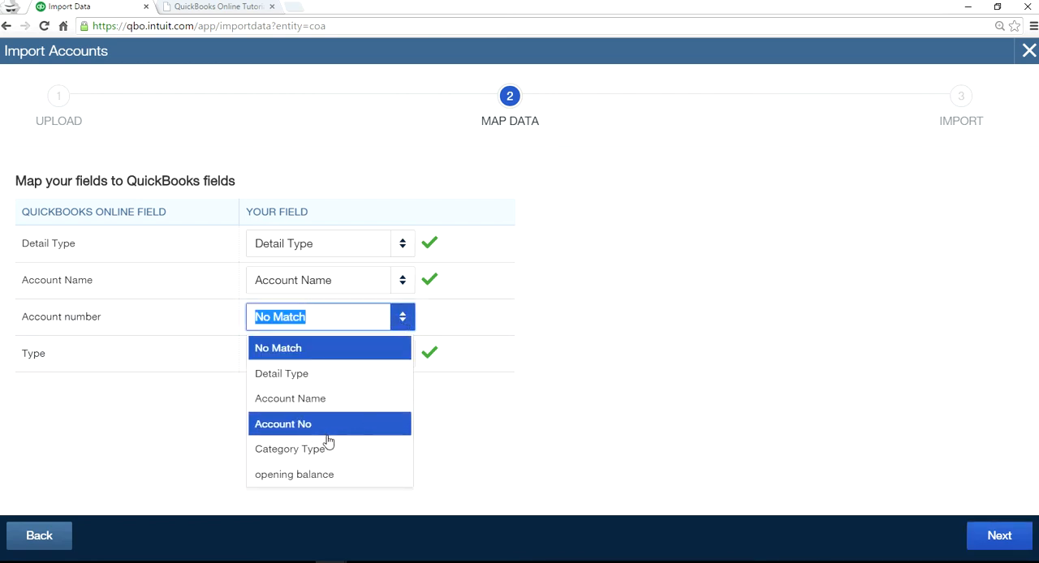
{"action": "mouse_move", "coordinate": [292, 424]}
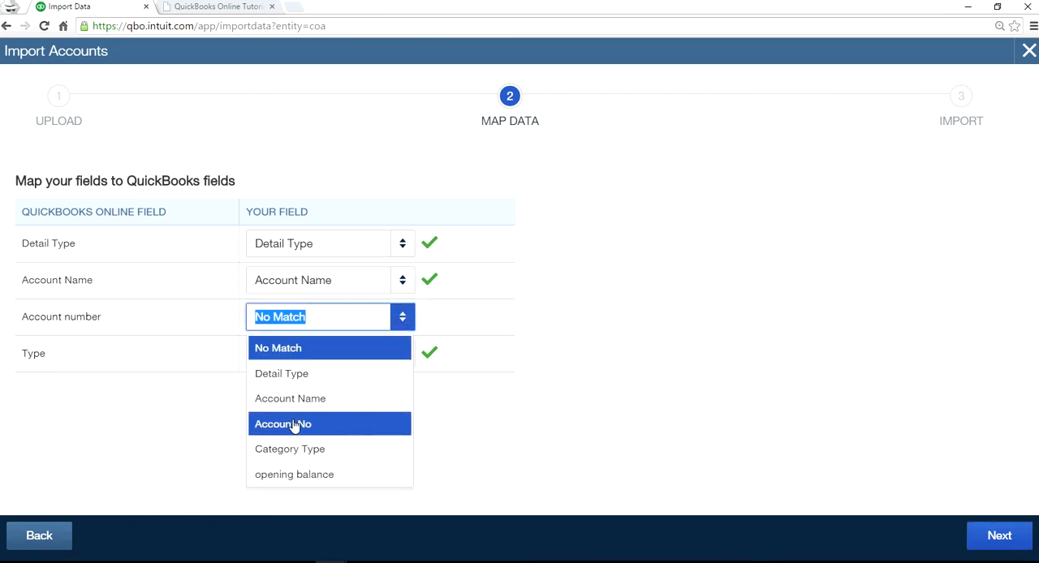
{"action": "left_click", "coordinate": [283, 423]}
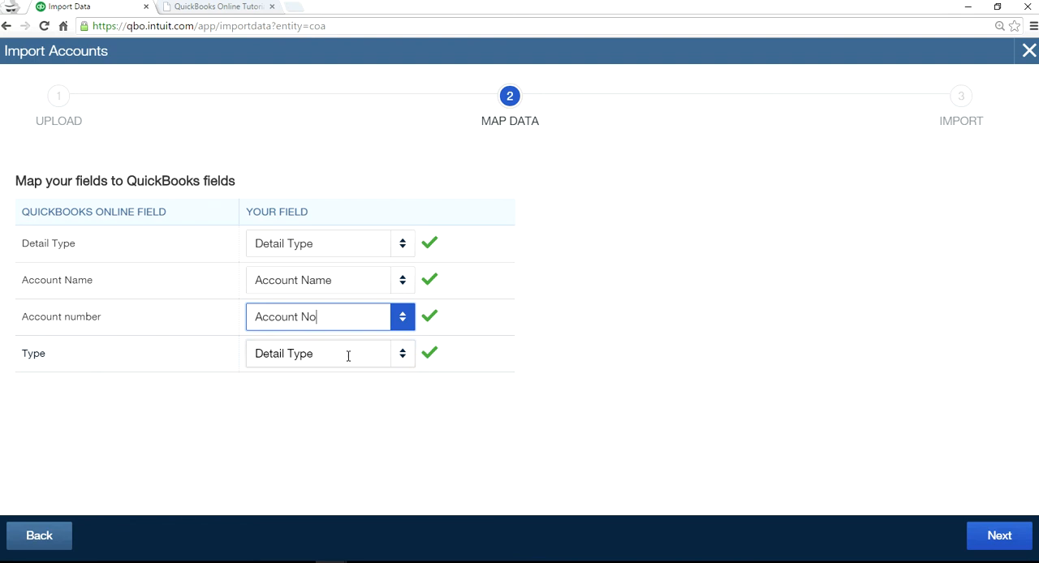
{"action": "left_click", "coordinate": [328, 354]}
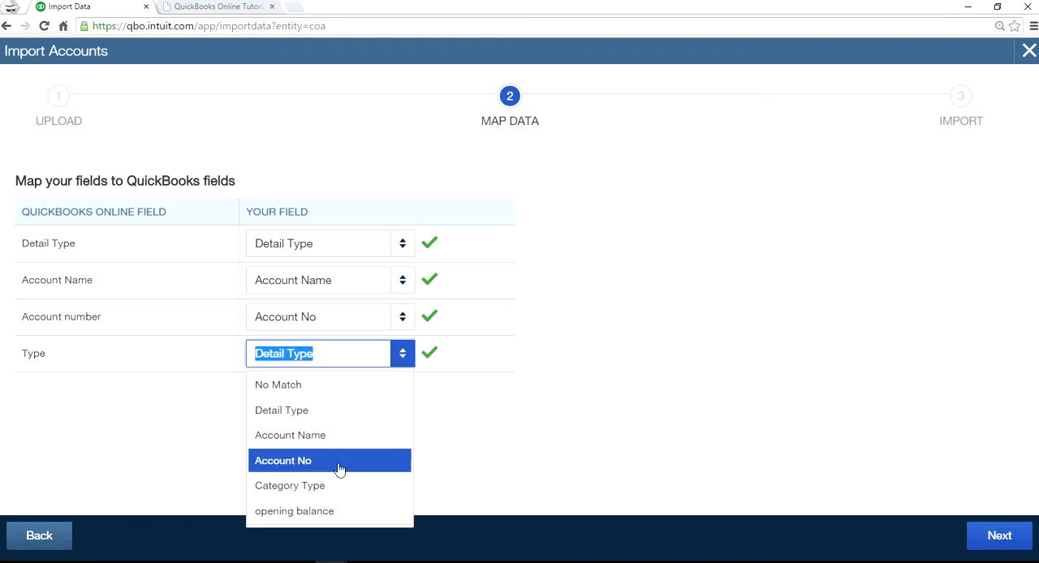
{"action": "mouse_move", "coordinate": [289, 485]}
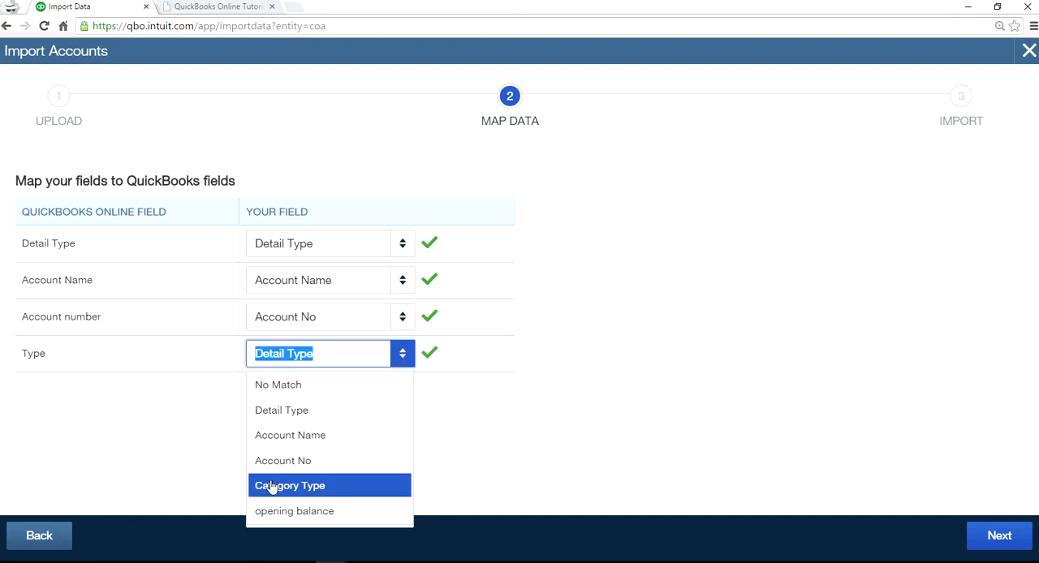
{"action": "left_click", "coordinate": [289, 485]}
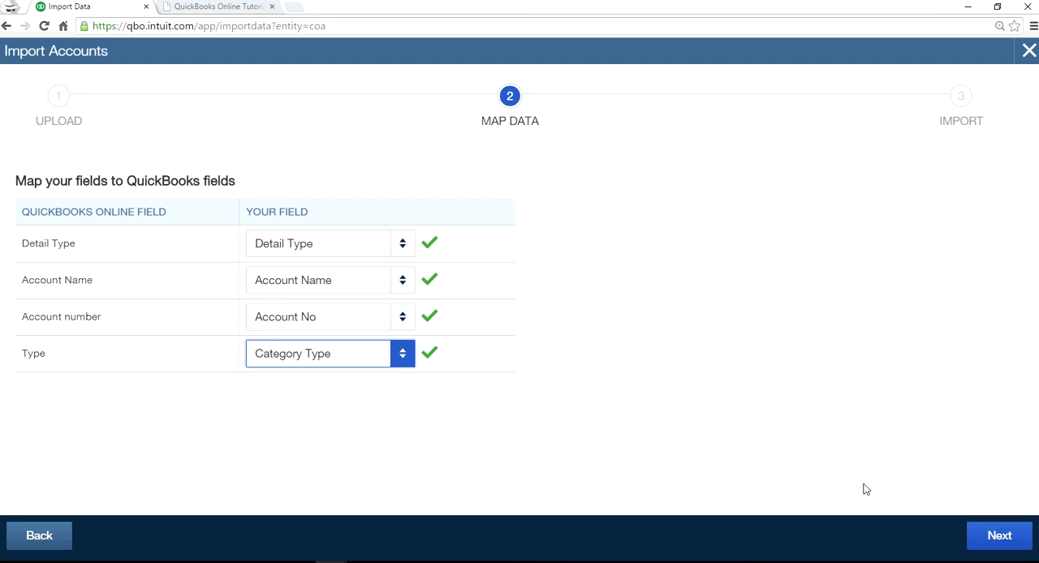
{"action": "left_click", "coordinate": [999, 535]}
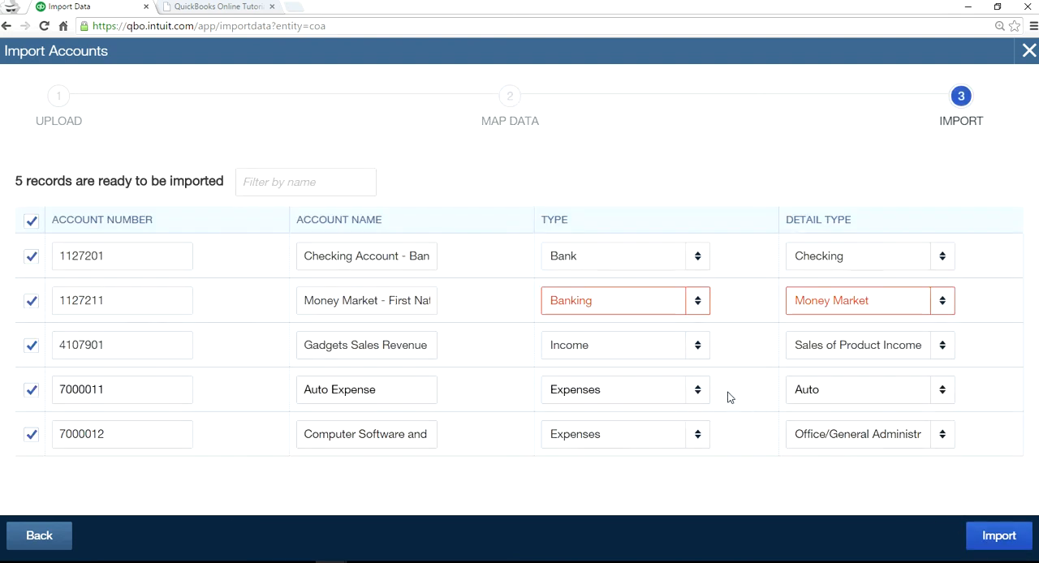
Set the Money Market record's type to Bank instead of the invalid Banking.
{"action": "left_click", "coordinate": [613, 300]}
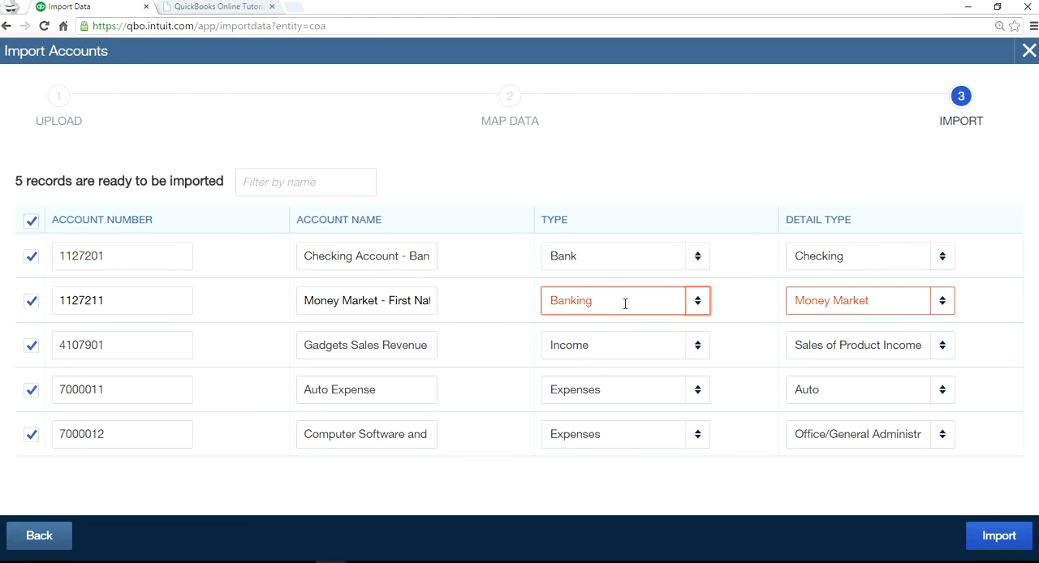
{"action": "left_click", "coordinate": [696, 300]}
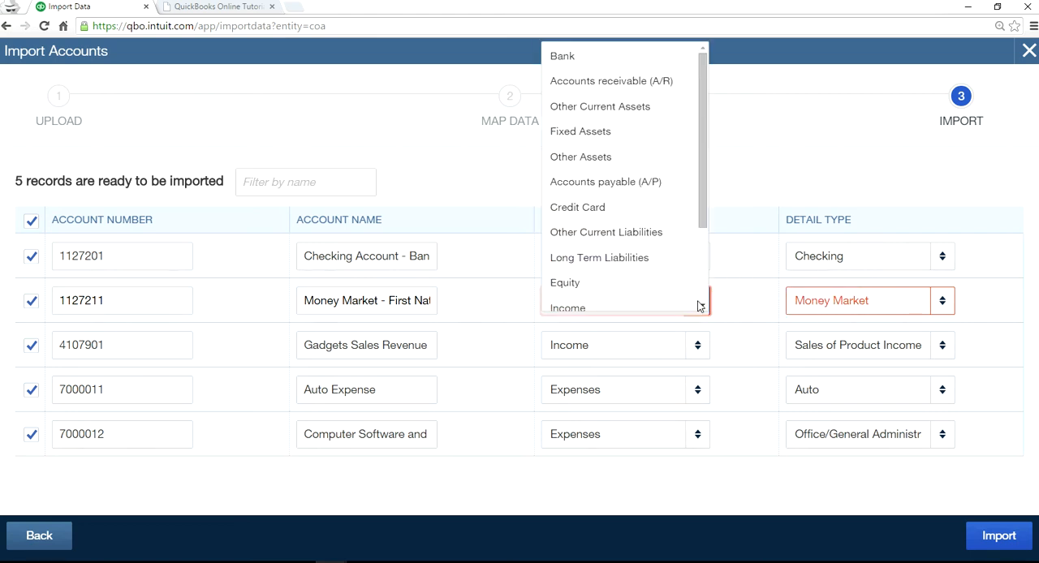
{"action": "left_click", "coordinate": [561, 55]}
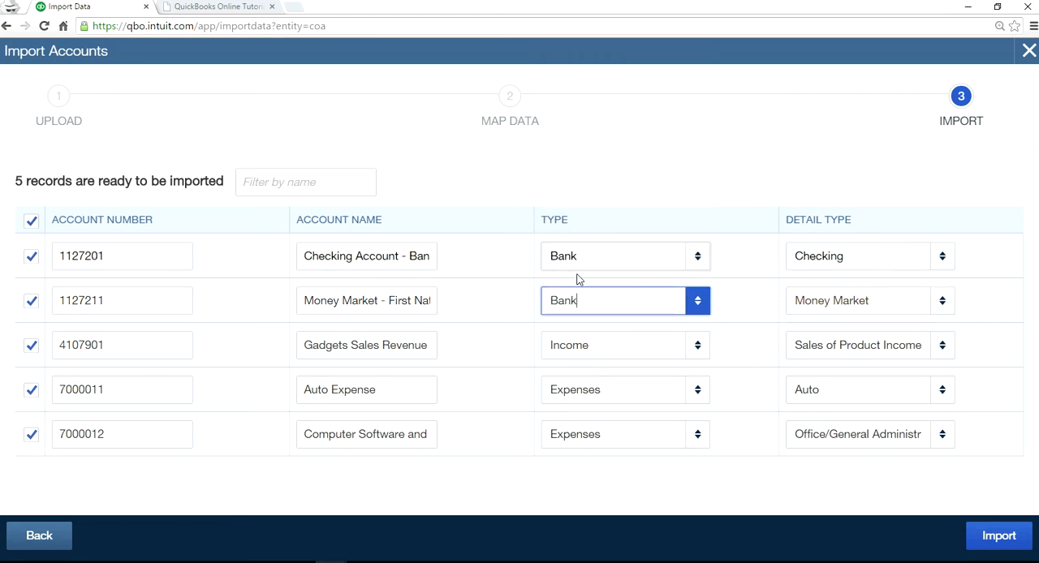
{"action": "mouse_move", "coordinate": [787, 328]}
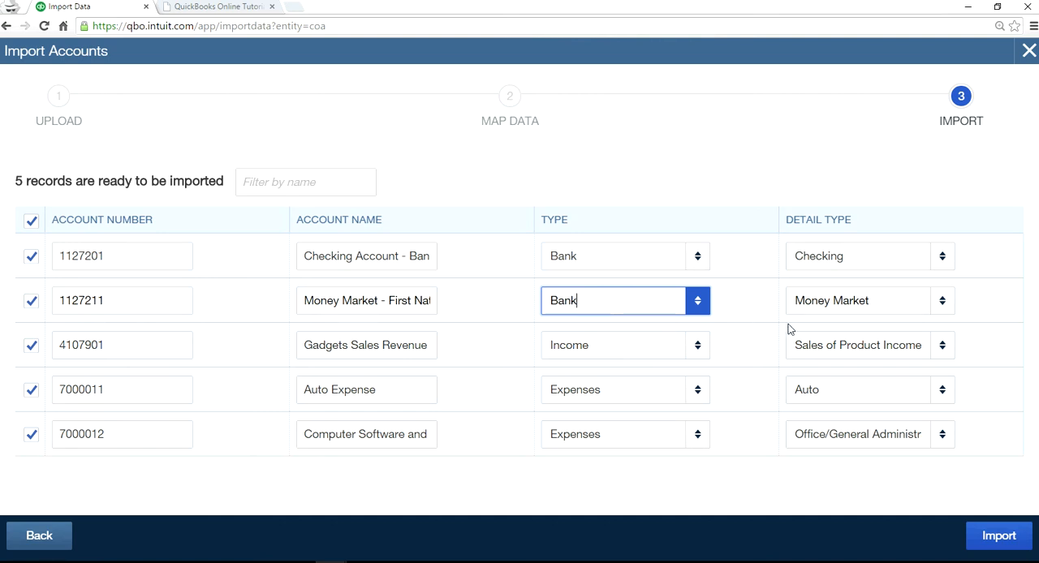
{"action": "mouse_move", "coordinate": [782, 428]}
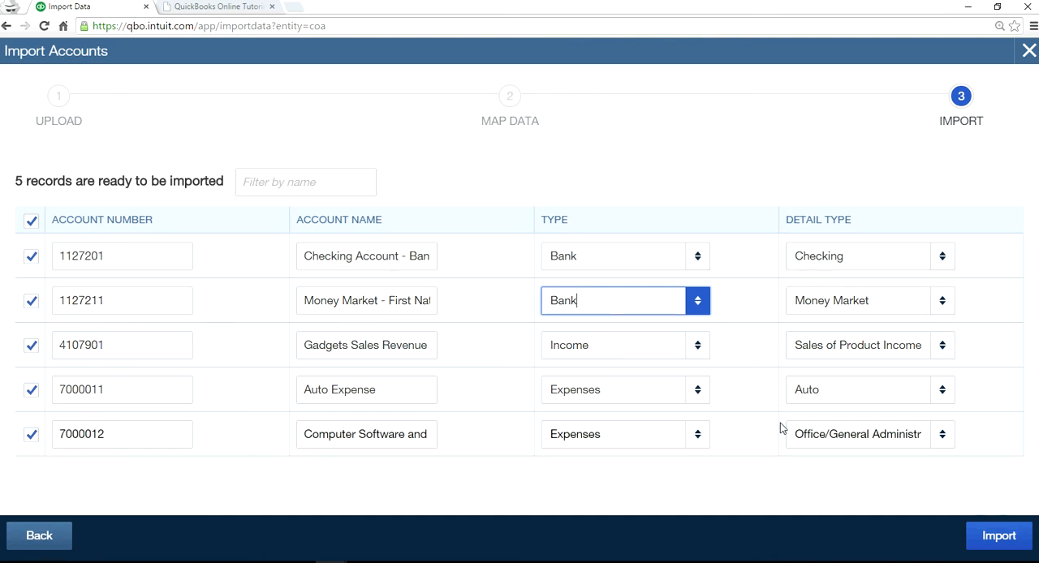
{"action": "mouse_move", "coordinate": [315, 368]}
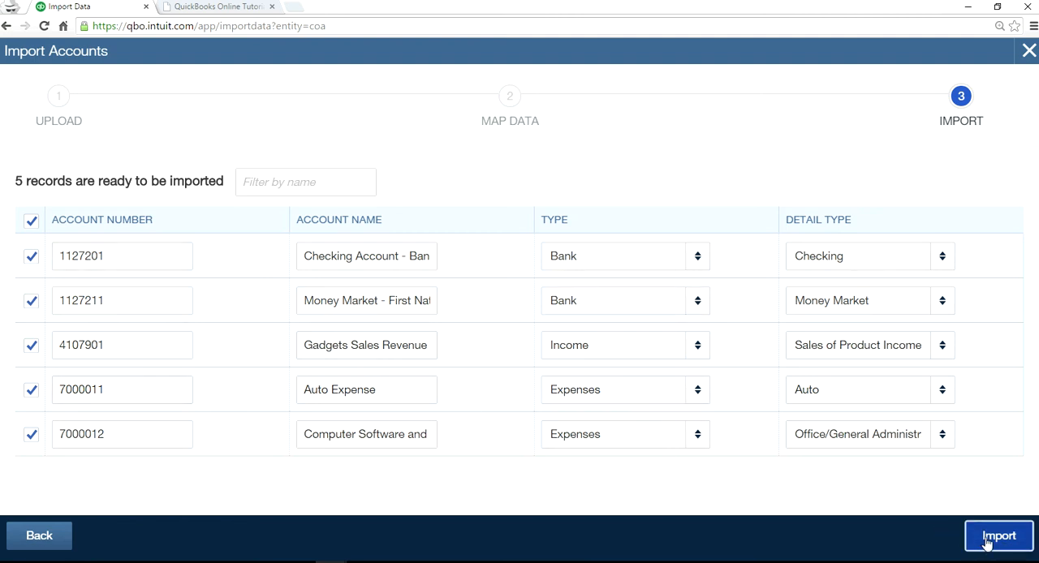
Import the five accounts, renaming duplicate 'Auto Expense' to 'Automobile Expense' and re-importing it.
{"action": "left_click", "coordinate": [998, 535]}
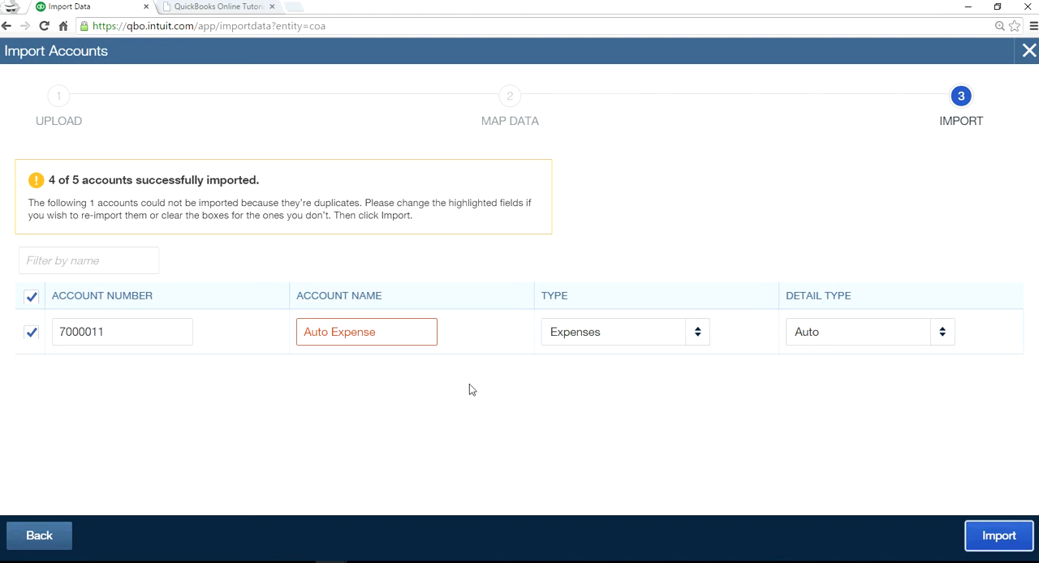
{"action": "left_click", "coordinate": [367, 331]}
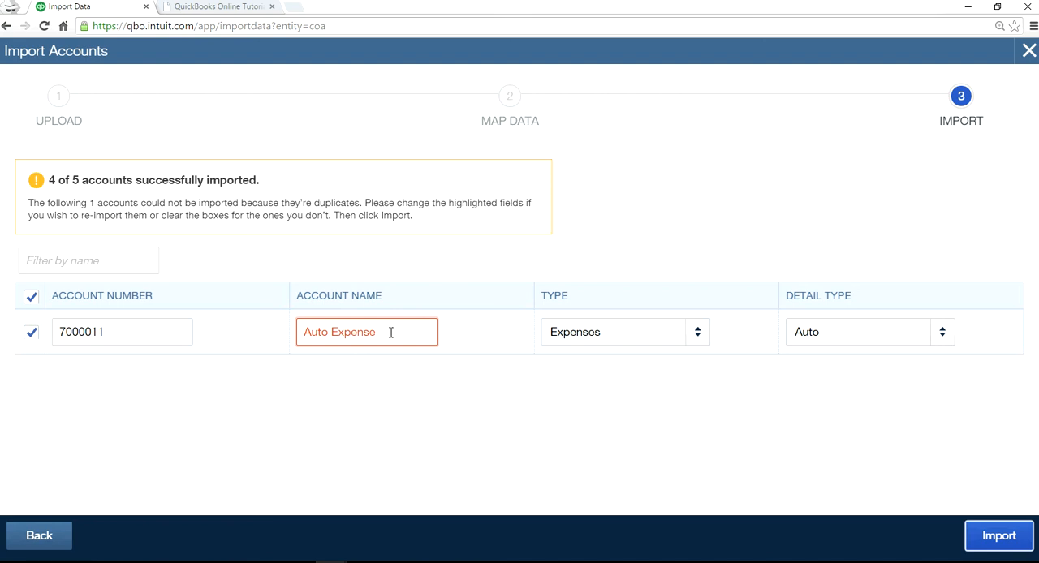
{"action": "left_click", "coordinate": [367, 331]}
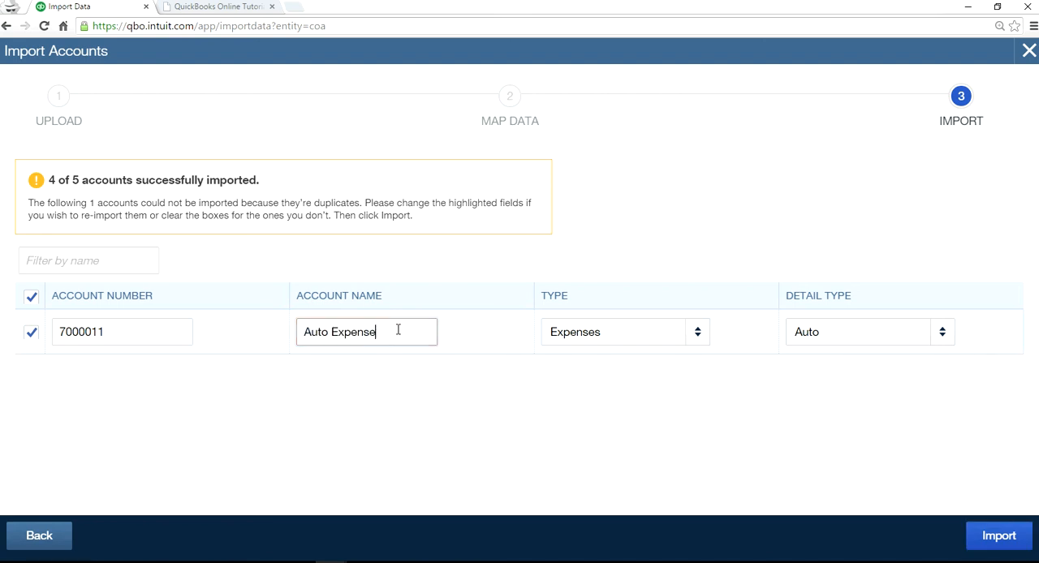
{"action": "key", "text": "Backspace"}
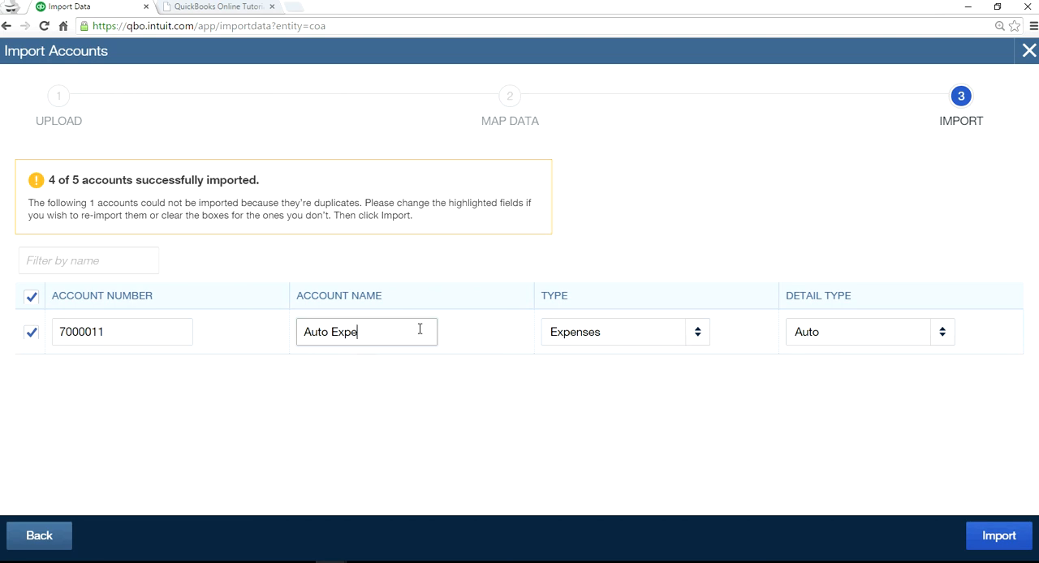
{"action": "key", "text": "Backspace"}
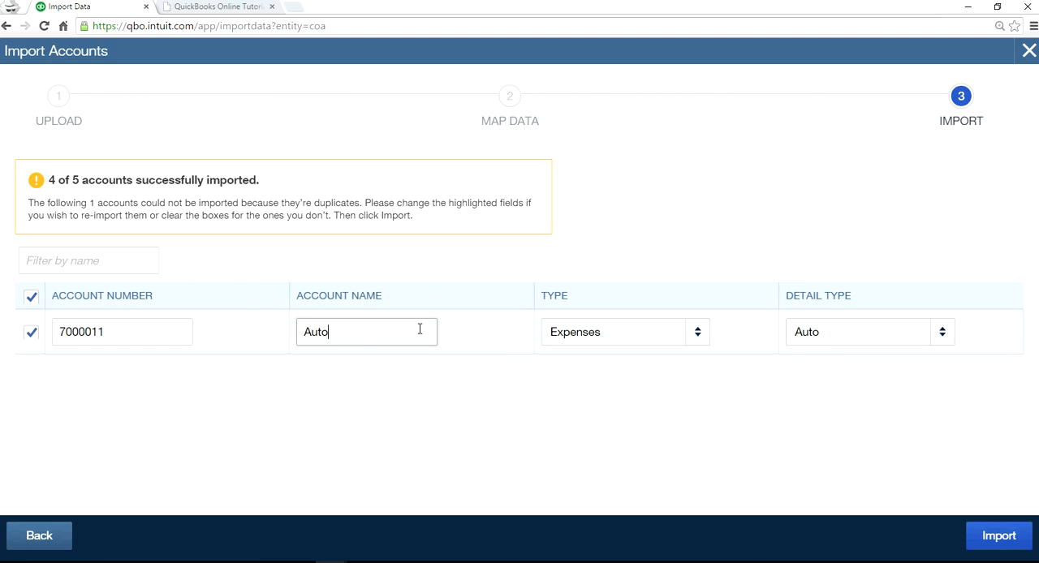
{"action": "type", "text": "mobile"}
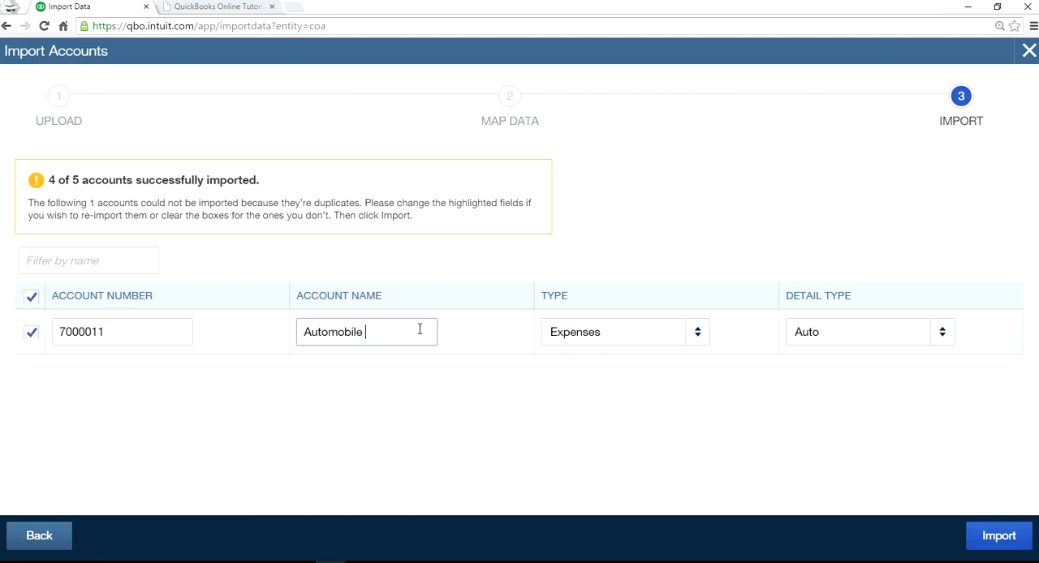
{"action": "type", "text": "Exp"}
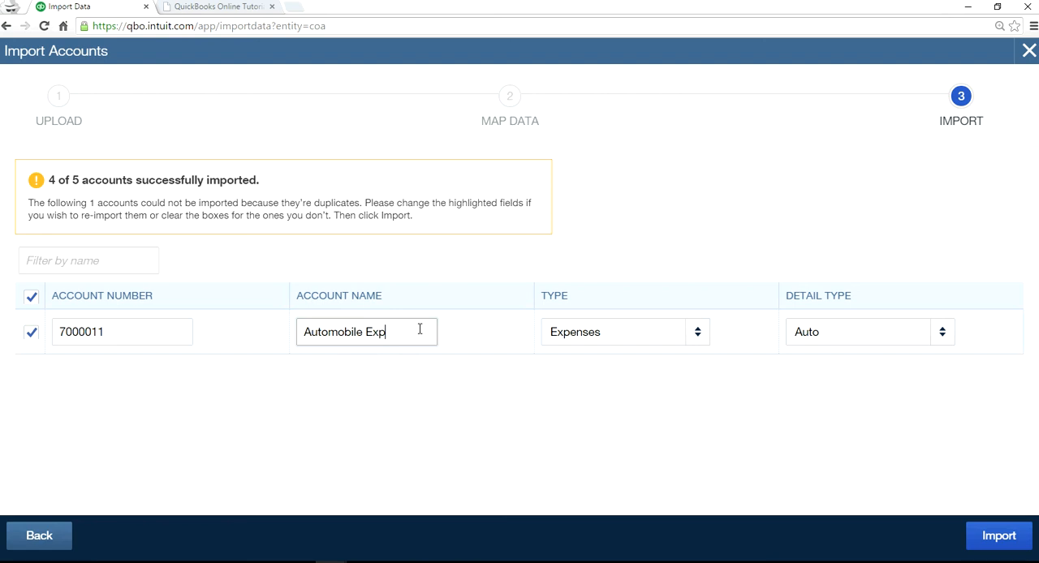
{"action": "type", "text": "ense"}
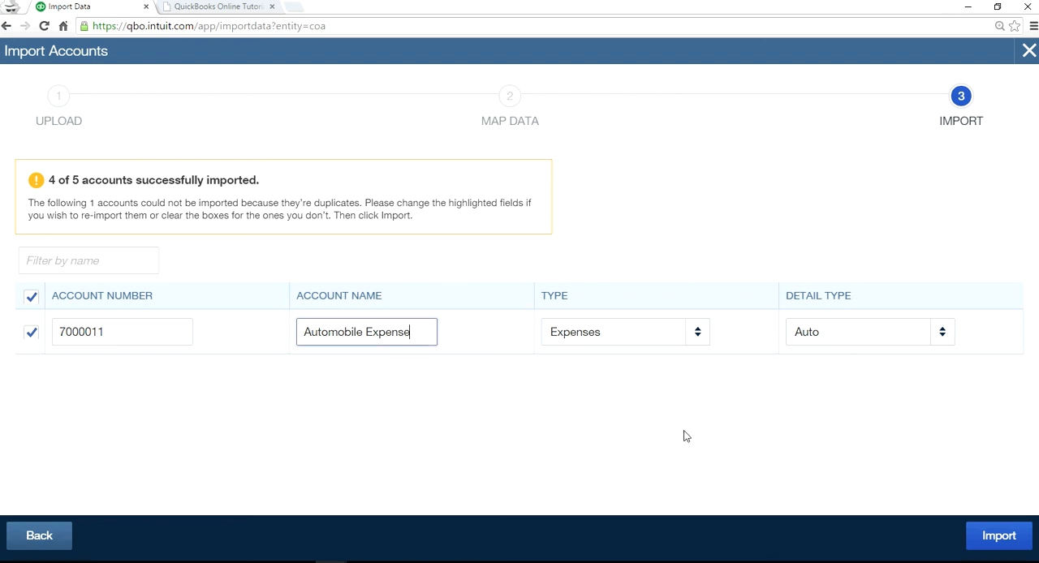
{"action": "left_click", "coordinate": [997, 535]}
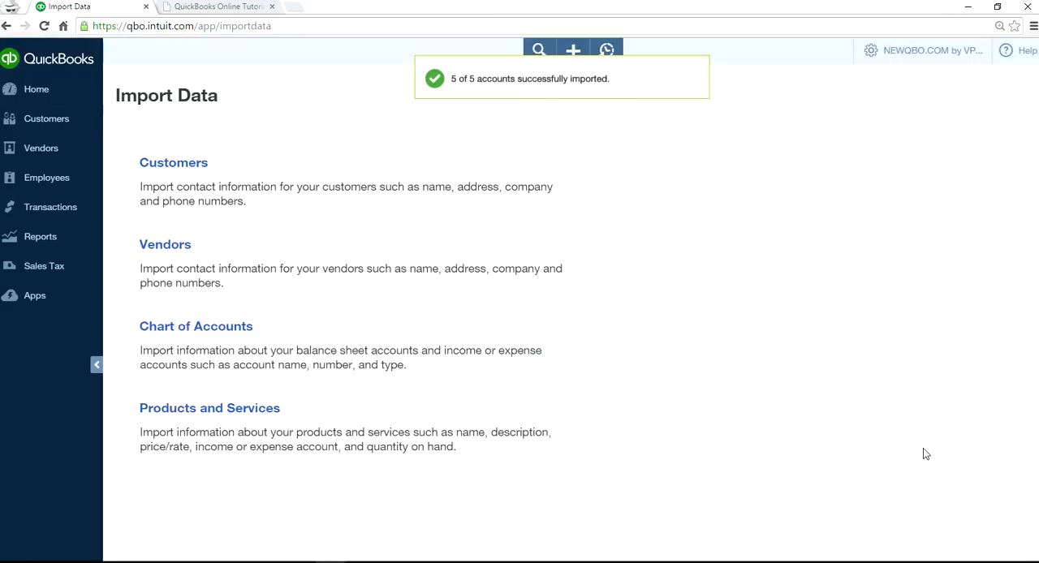
{"action": "mouse_move", "coordinate": [695, 308]}
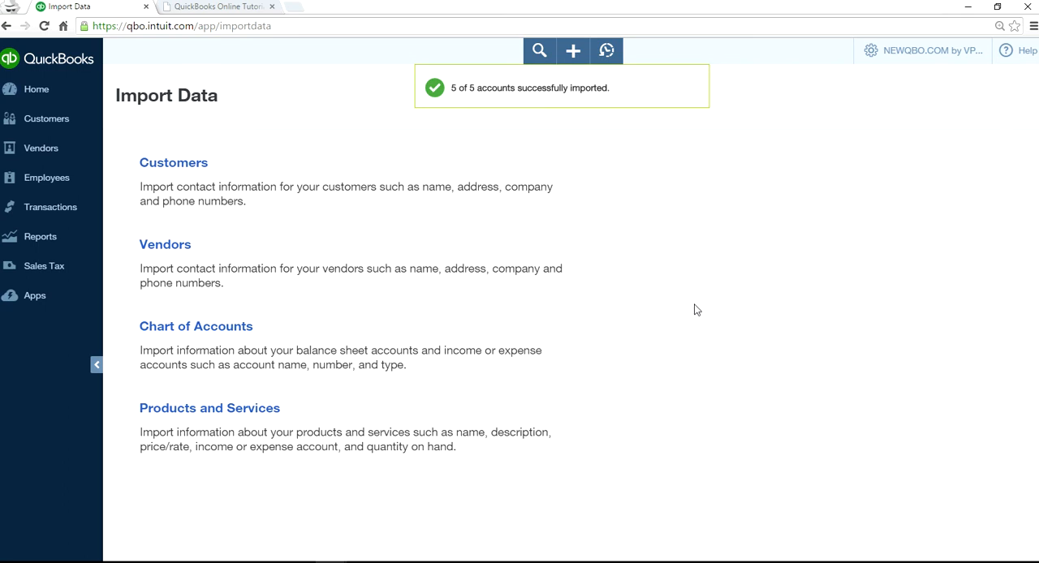
{"action": "left_click", "coordinate": [195, 327]}
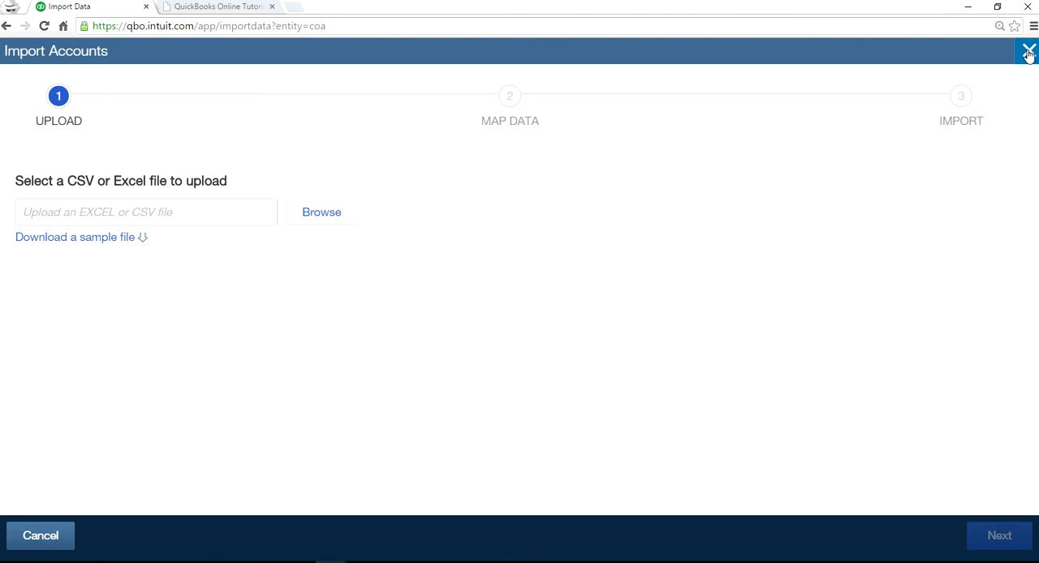
{"action": "left_click", "coordinate": [1028, 50]}
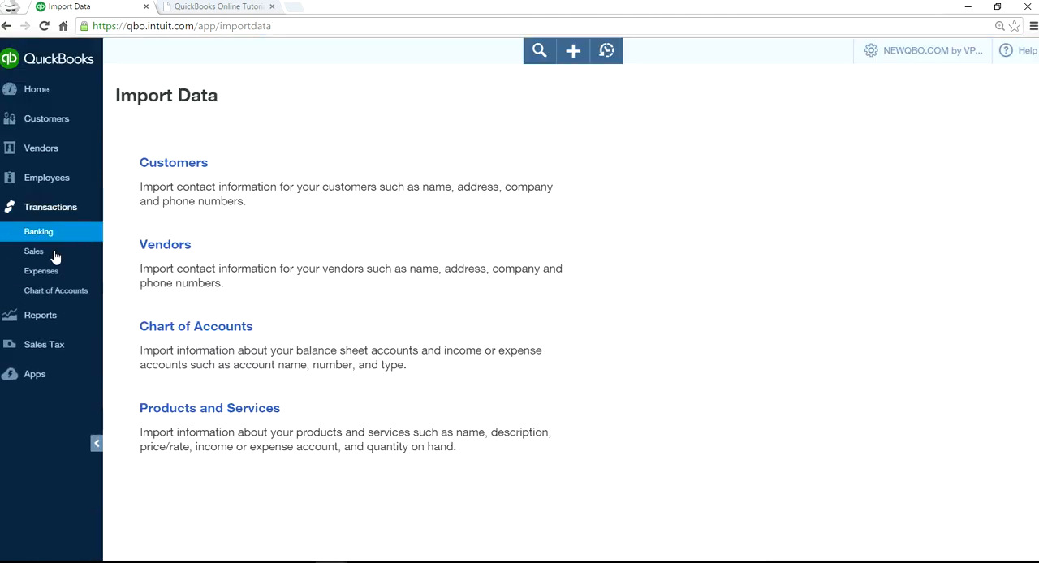
{"action": "left_click", "coordinate": [56, 289]}
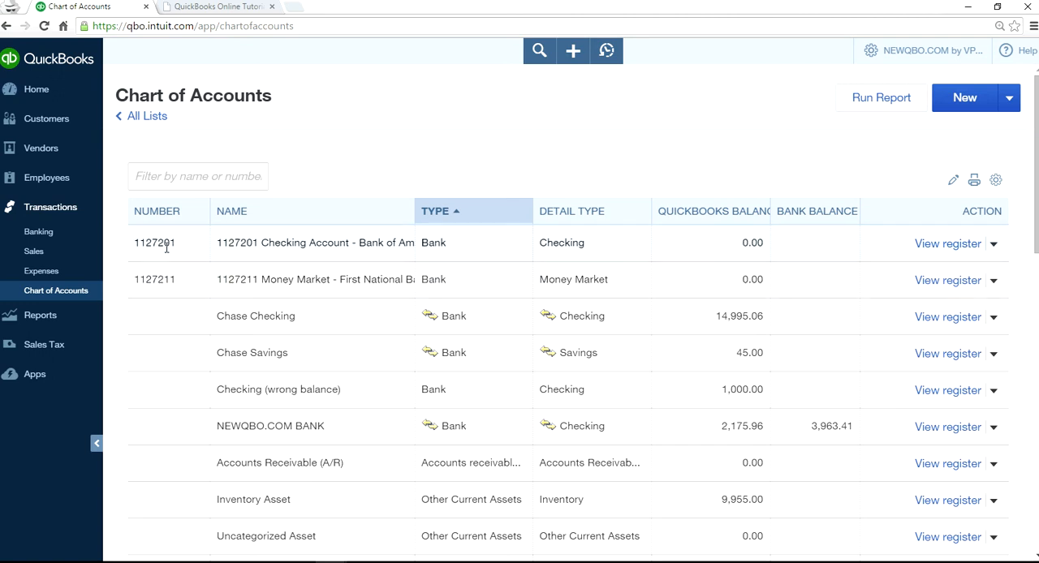
Scroll the Chart of Accounts to the imported accounts, start a New > Import and cancel it.
{"action": "scroll", "scroll_direction": "down", "scroll_amount": 3}
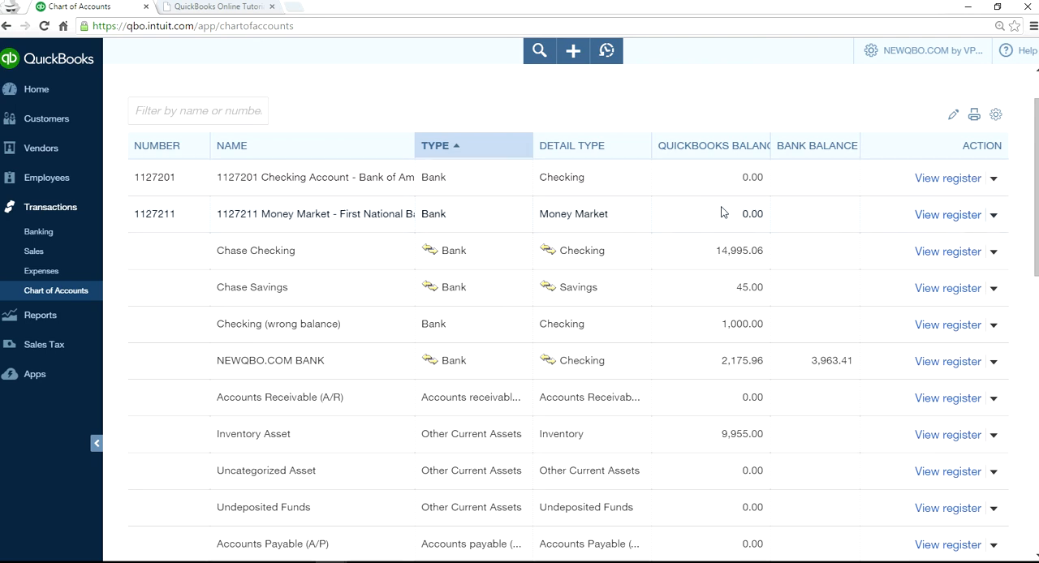
{"action": "scroll", "scroll_direction": "down", "scroll_amount": 3}
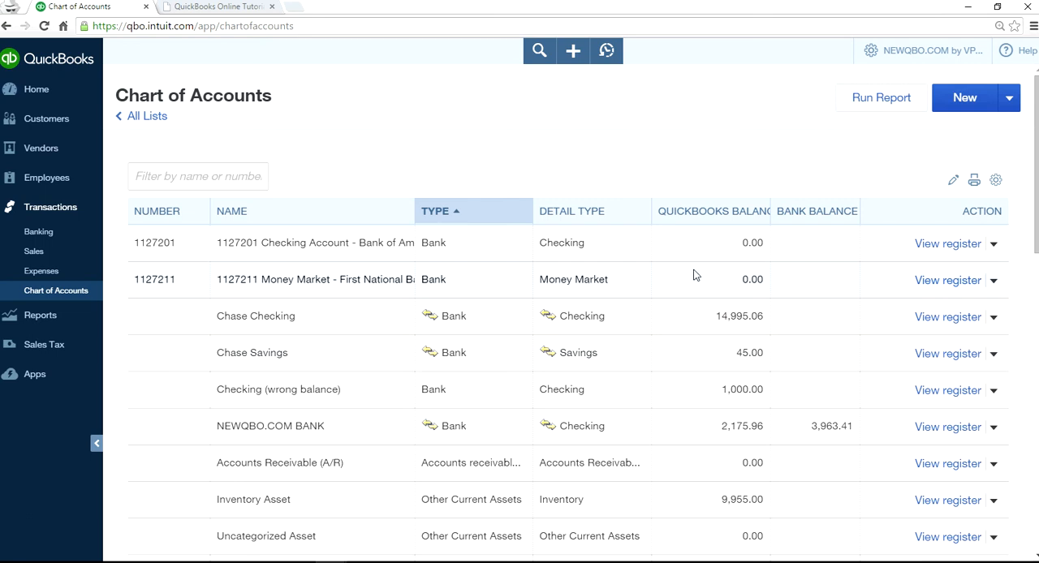
{"action": "mouse_move", "coordinate": [786, 253]}
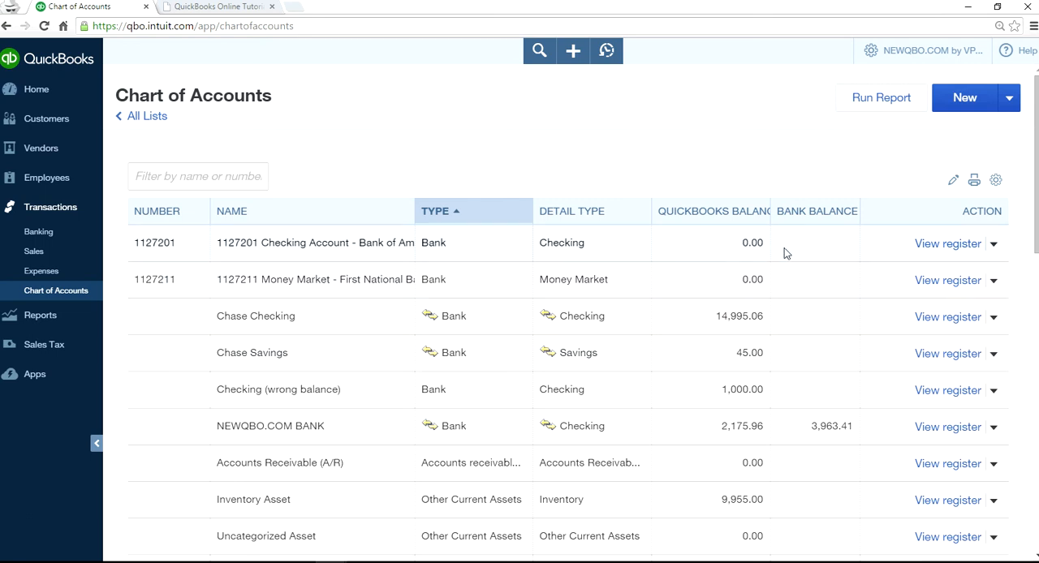
{"action": "mouse_move", "coordinate": [746, 240]}
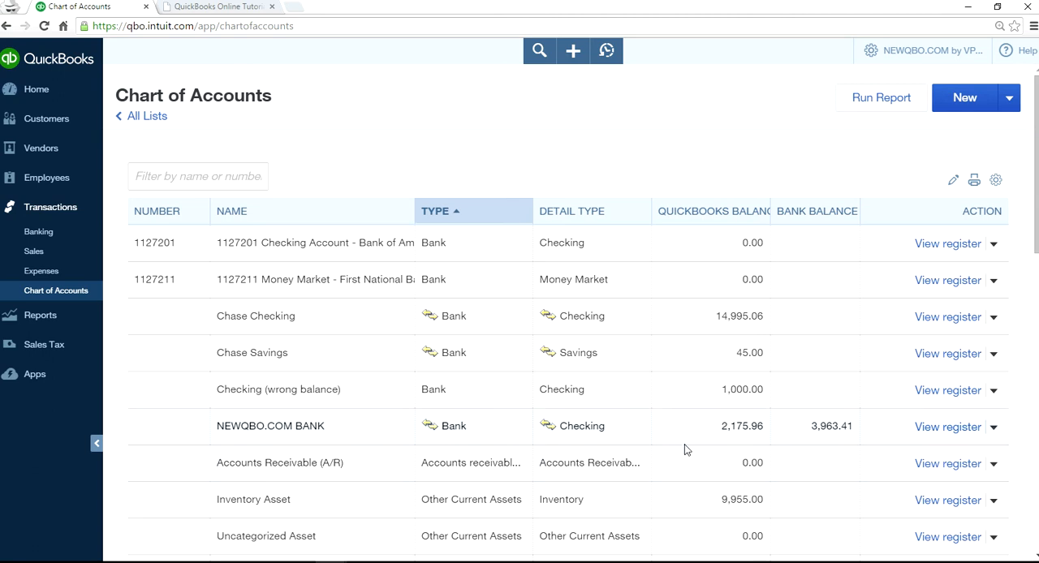
{"action": "left_click", "coordinate": [1008, 97]}
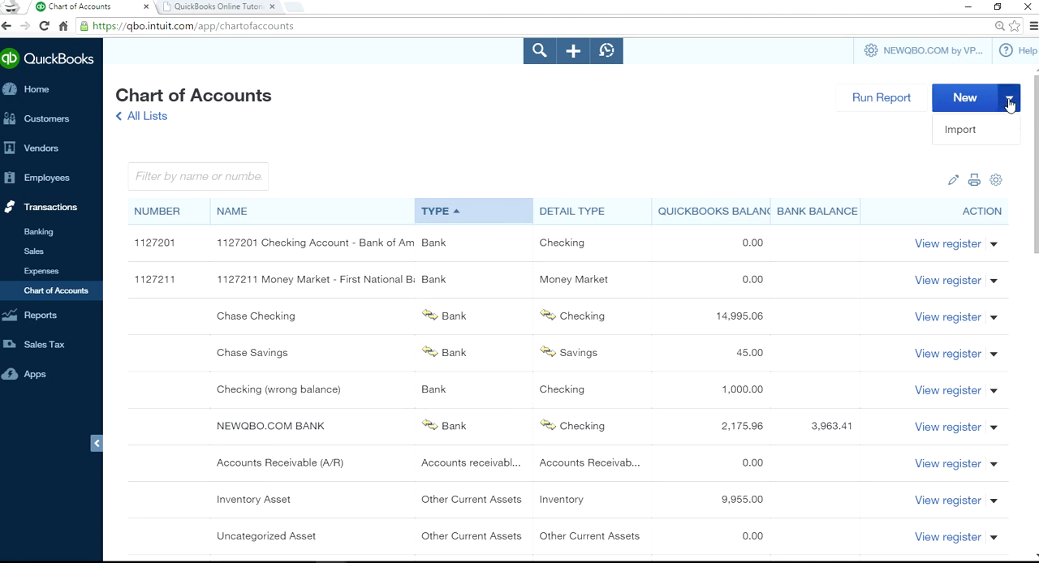
{"action": "left_click", "coordinate": [959, 130]}
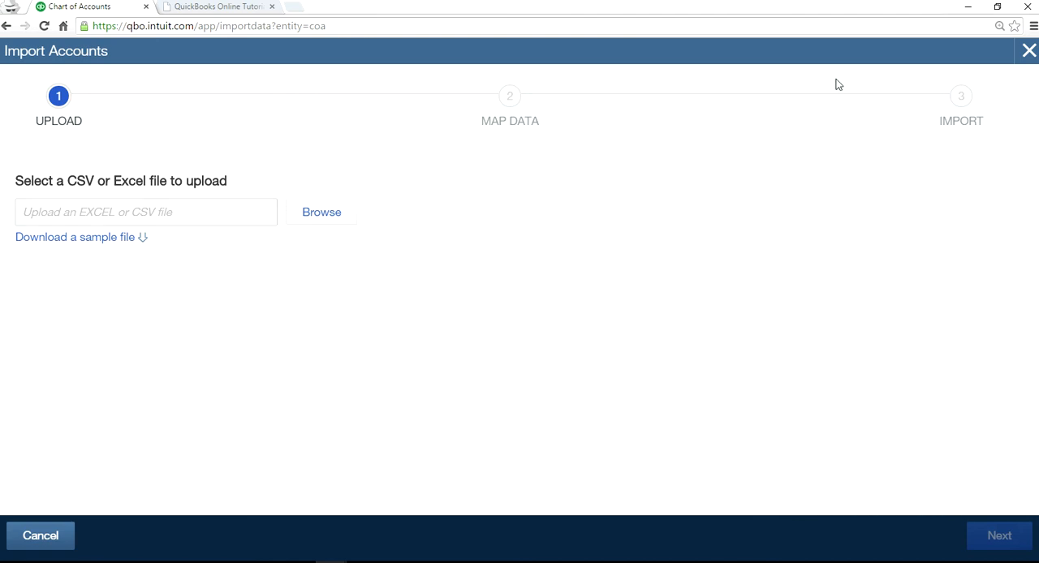
{"action": "left_click", "coordinate": [1028, 50]}
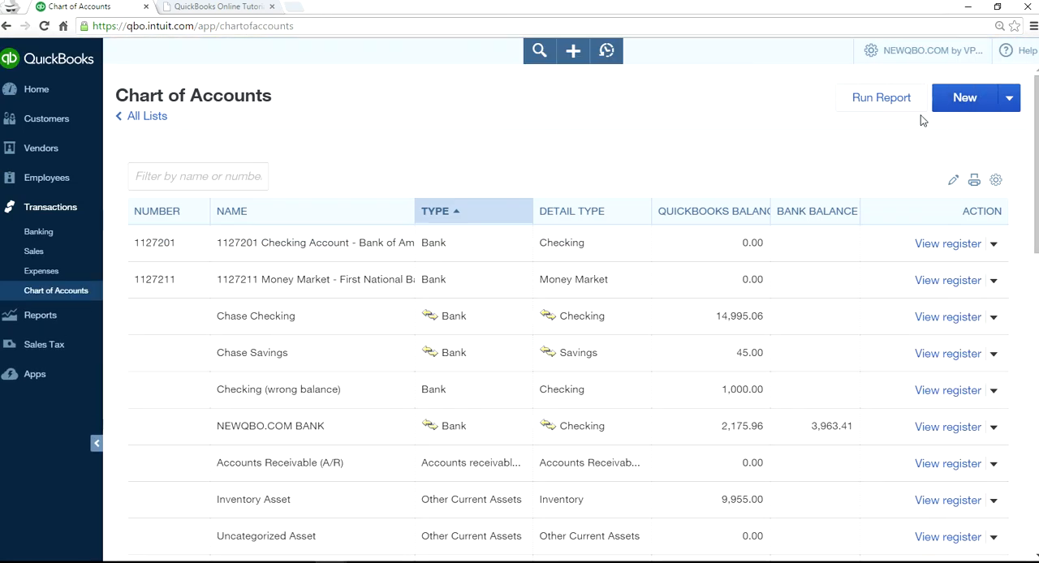
{"action": "mouse_move", "coordinate": [500, 230]}
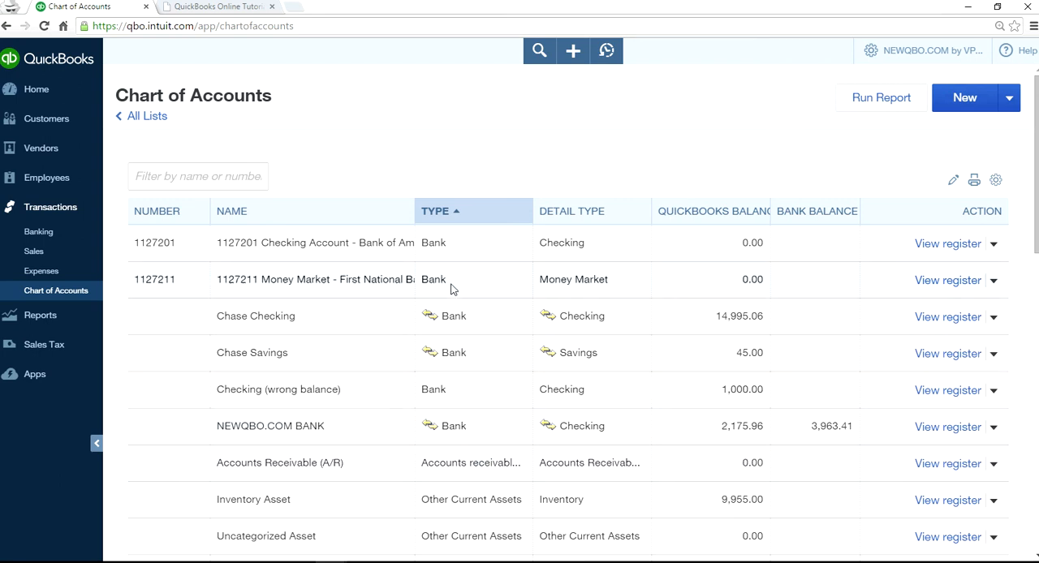
{"action": "mouse_move", "coordinate": [419, 288]}
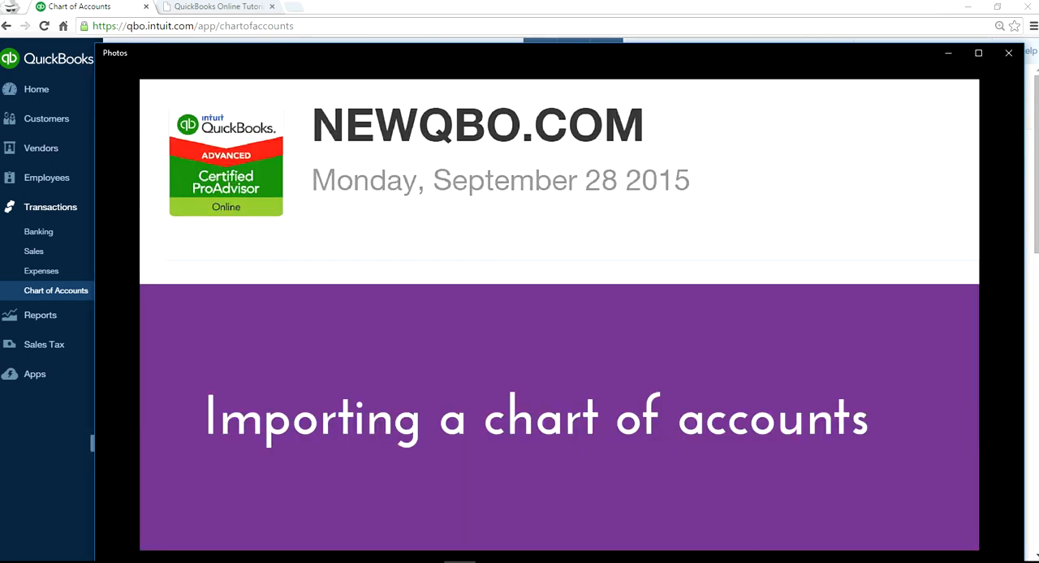
Maximize Photos to show the 'Importing a chart of accounts' title slide full screen.
{"action": "left_click", "coordinate": [977, 52]}
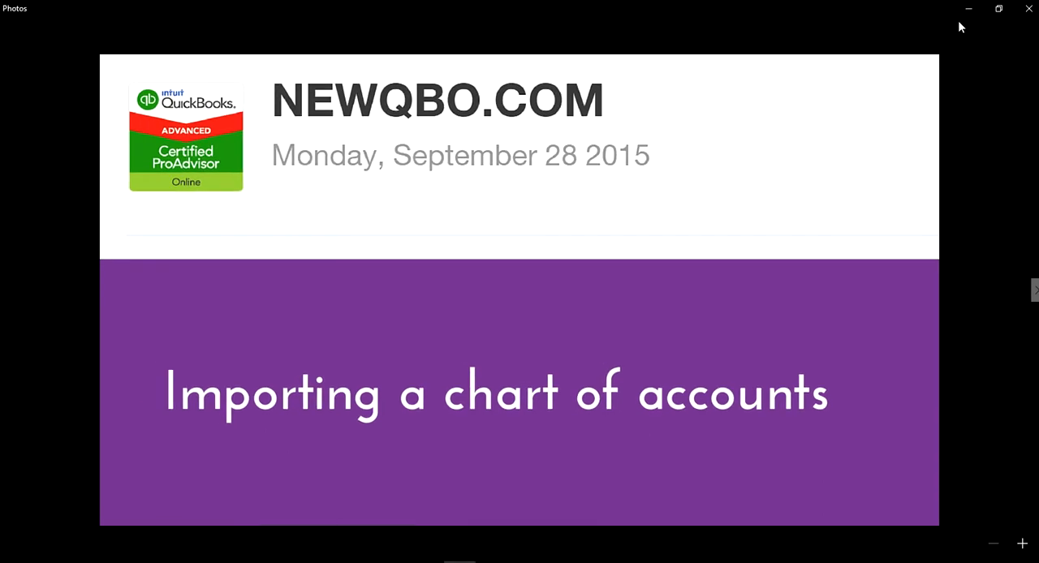
{"action": "mouse_move", "coordinate": [959, 124]}
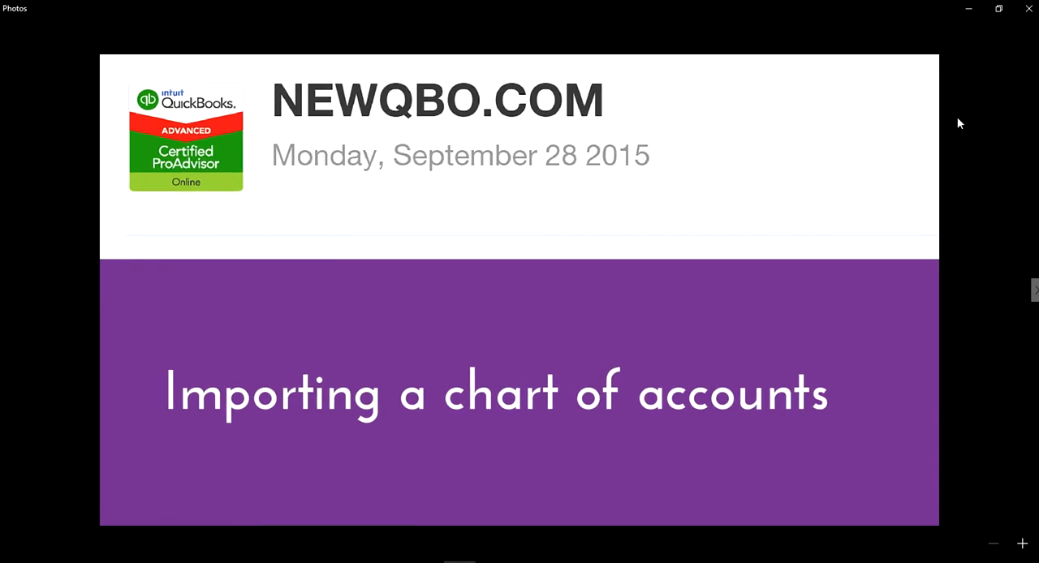